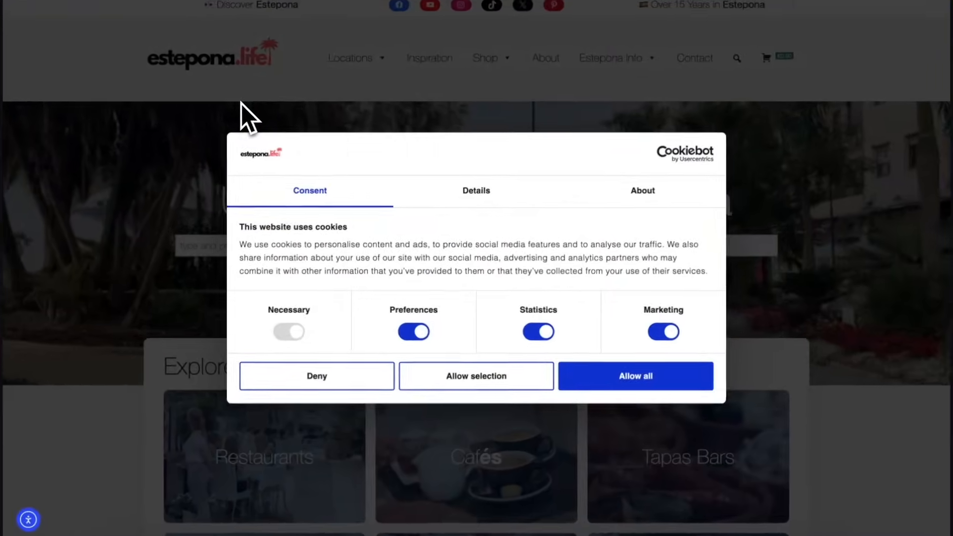
Step: Go to Pricing and review the Free and Premium Lite to Extra Large plans ($8–$96/month)
{"action": "scroll", "scroll_direction": "down", "scroll_amount": 3}
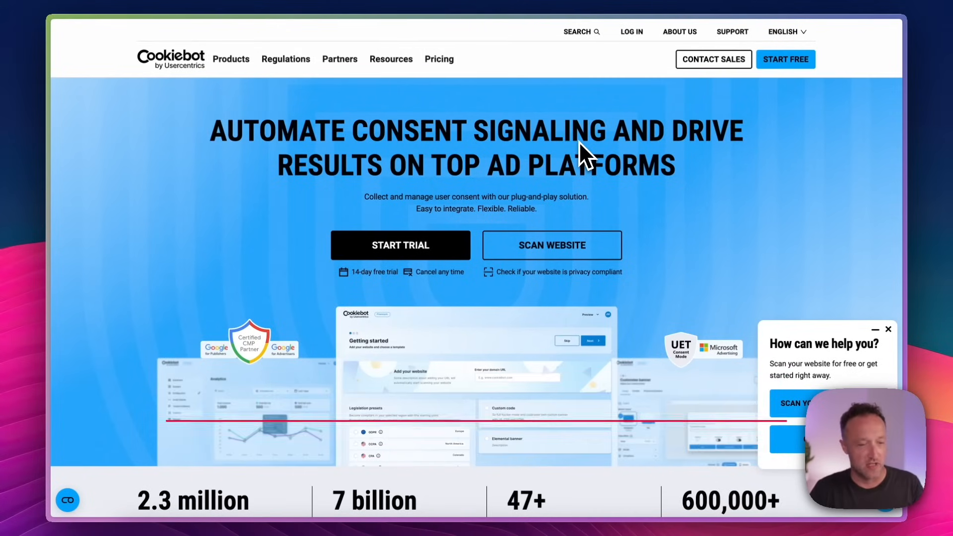
{"action": "mouse_move", "coordinate": [400, 245]}
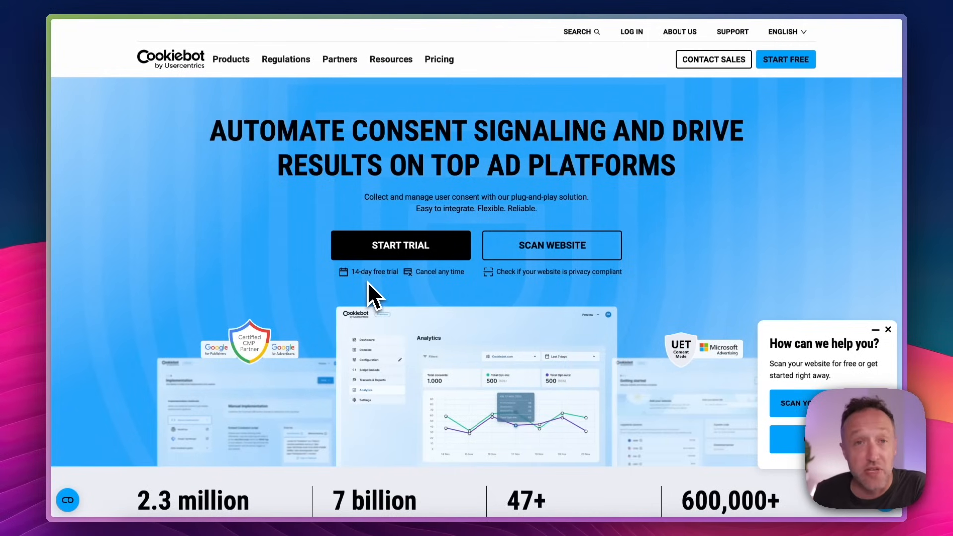
{"action": "scroll", "scroll_direction": "down", "scroll_amount": 3}
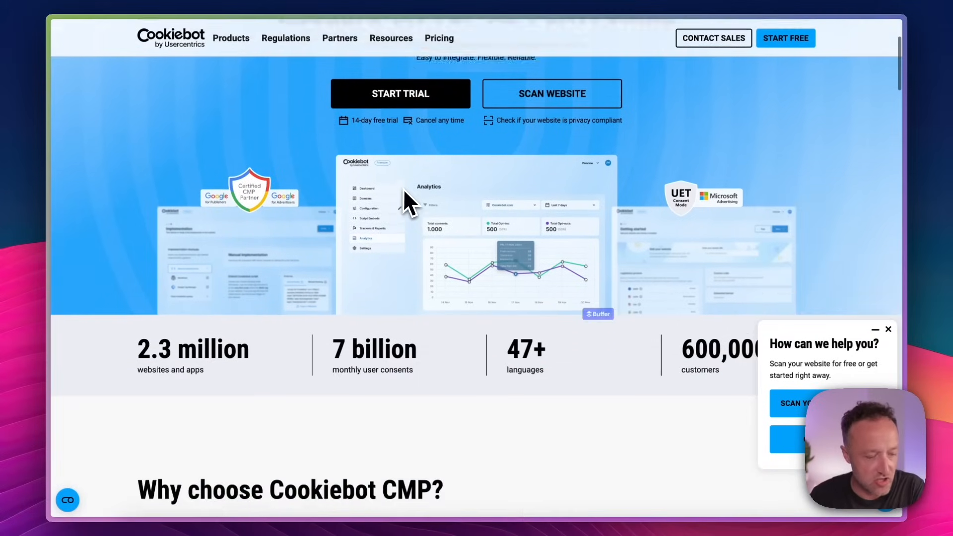
{"action": "scroll", "scroll_direction": "down", "scroll_amount": 3}
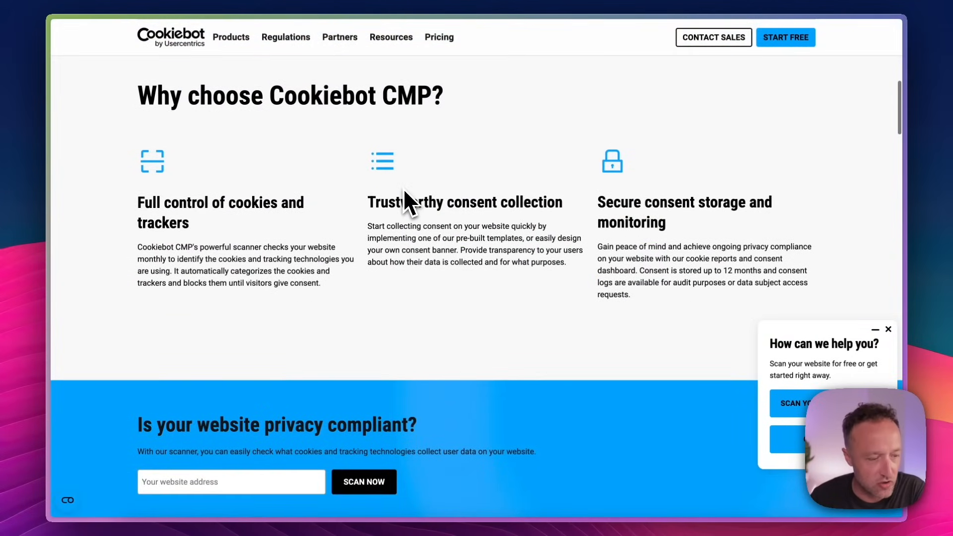
{"action": "mouse_move", "coordinate": [270, 271]}
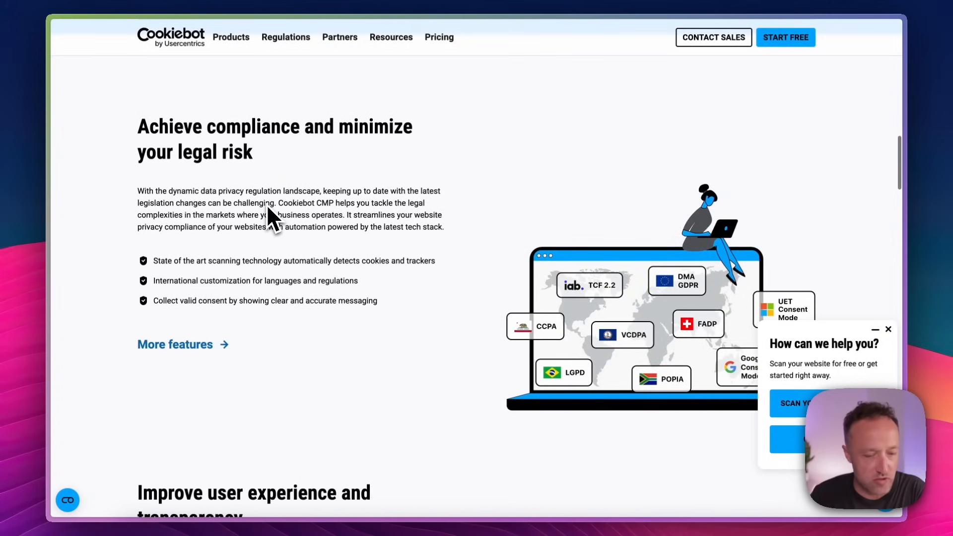
{"action": "scroll", "scroll_direction": "down", "scroll_amount": 3}
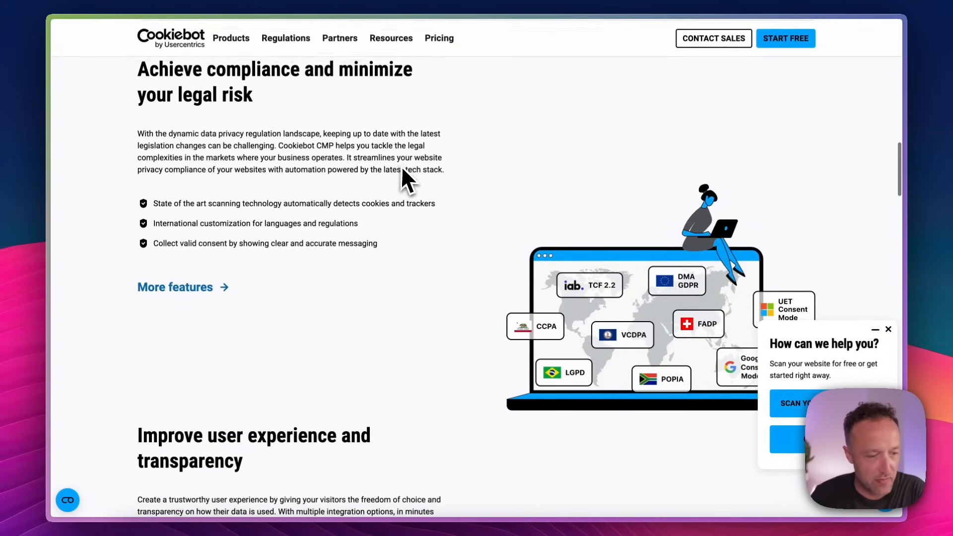
{"action": "scroll", "scroll_direction": "down", "scroll_amount": 3}
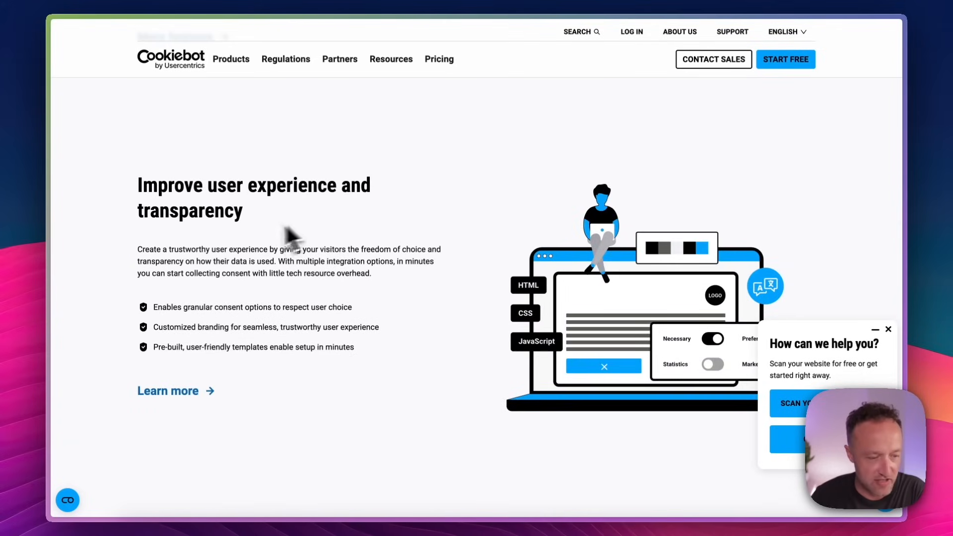
{"action": "scroll", "scroll_direction": "down", "scroll_amount": 3}
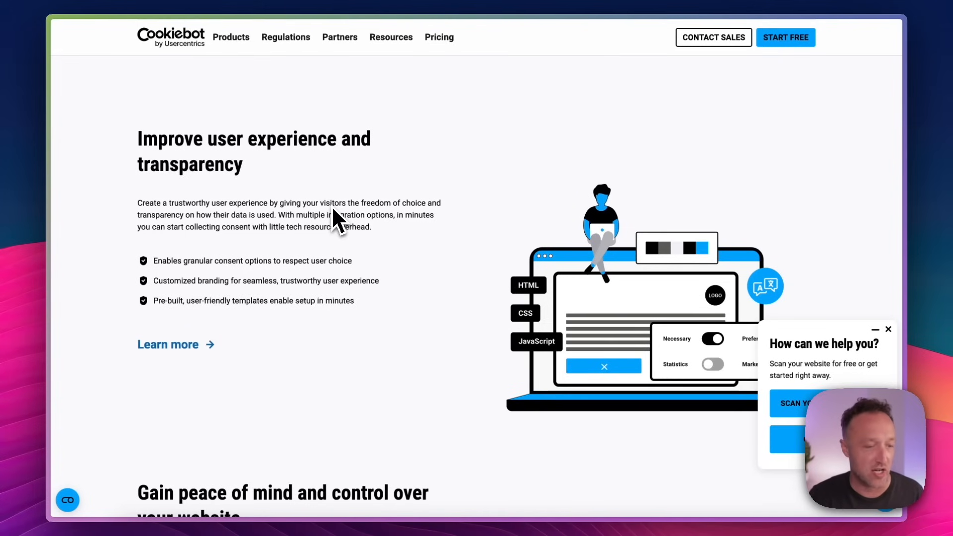
{"action": "scroll", "scroll_direction": "down", "scroll_amount": 3}
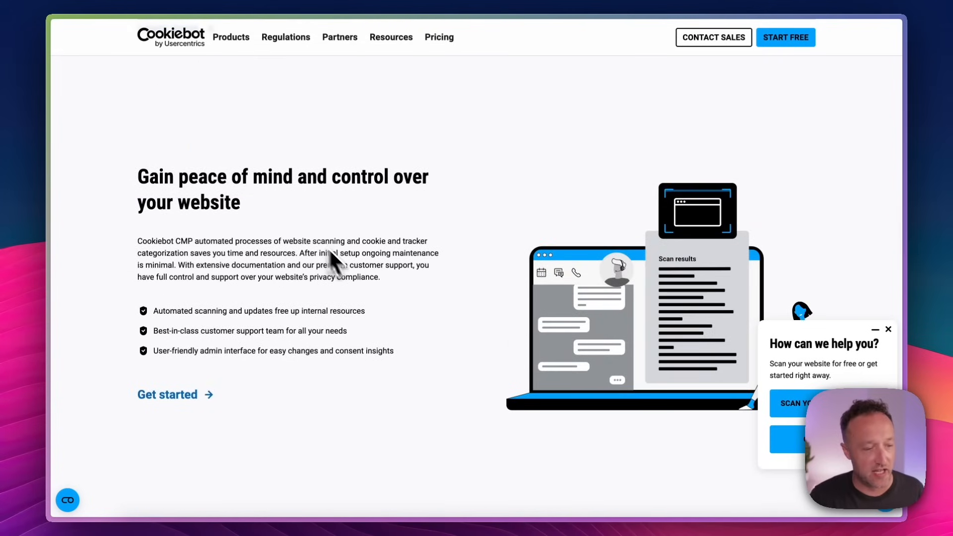
{"action": "scroll", "scroll_direction": "down", "scroll_amount": 3}
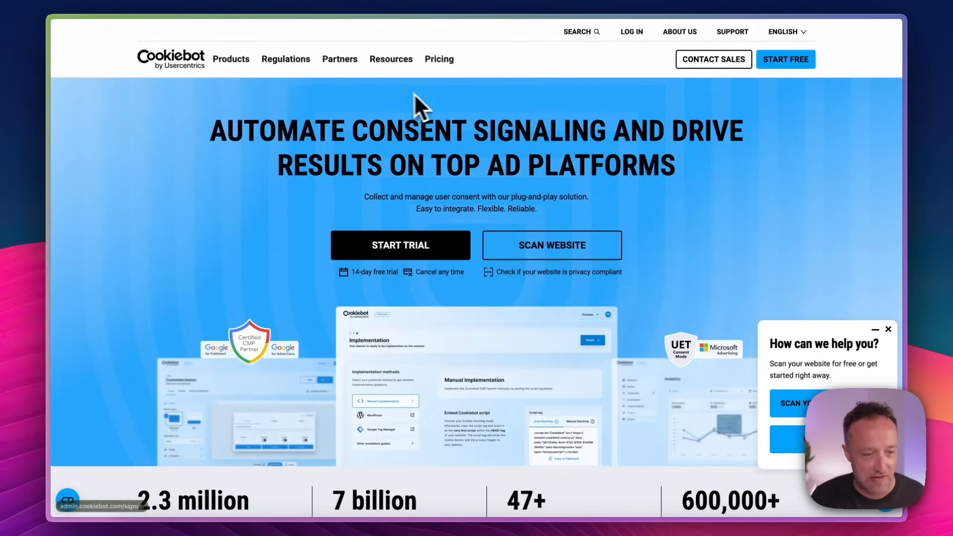
{"action": "left_click", "coordinate": [438, 59]}
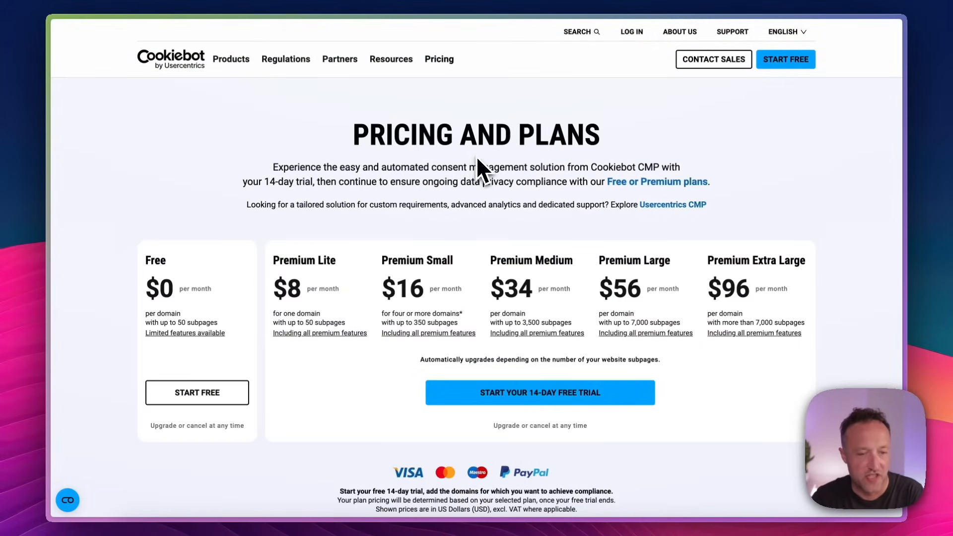
{"action": "mouse_move", "coordinate": [190, 302]}
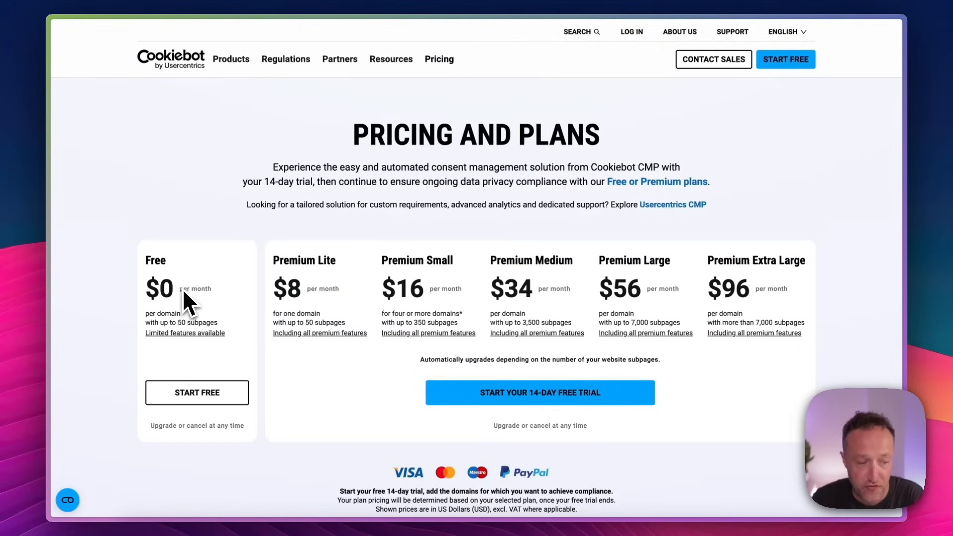
{"action": "mouse_move", "coordinate": [255, 266]}
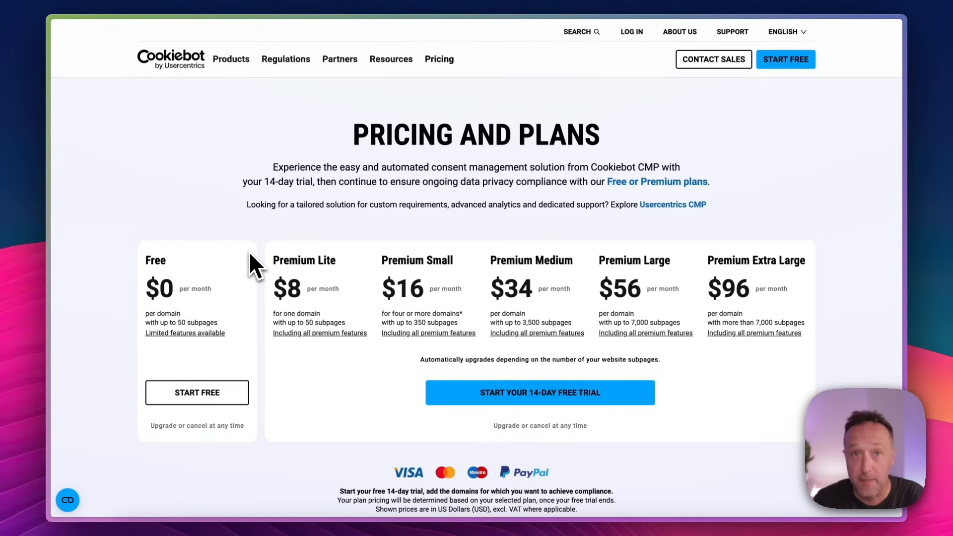
{"action": "mouse_move", "coordinate": [279, 297]}
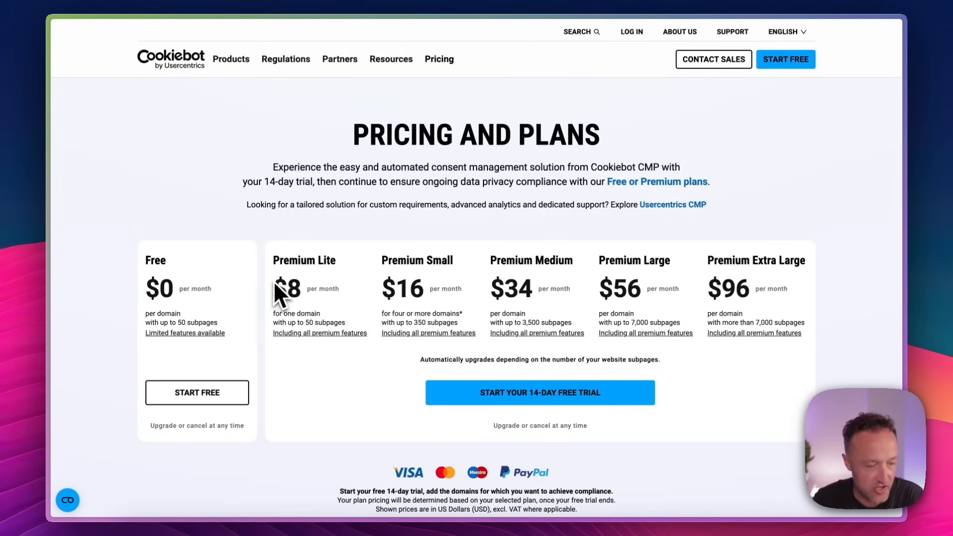
{"action": "scroll", "scroll_direction": "down", "scroll_amount": 3}
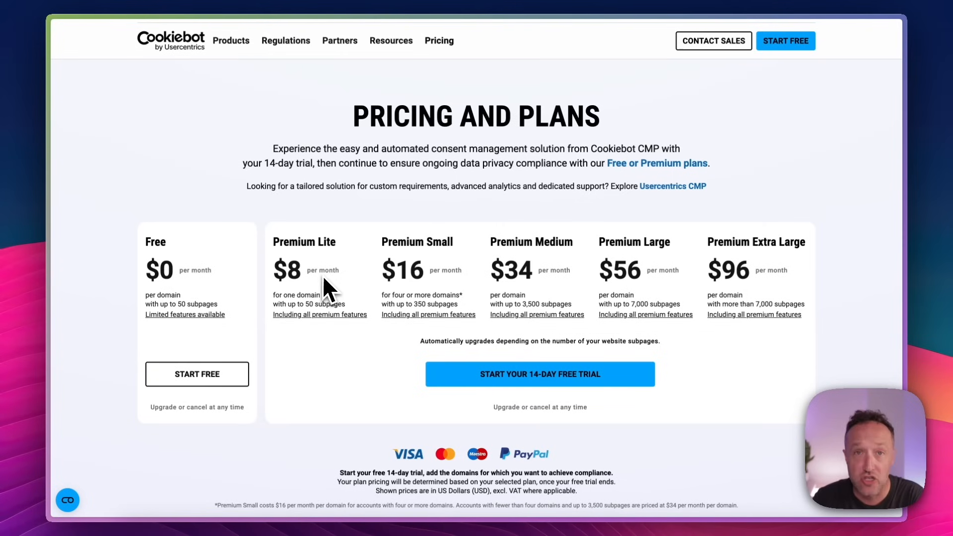
{"action": "scroll", "scroll_direction": "down", "scroll_amount": 3}
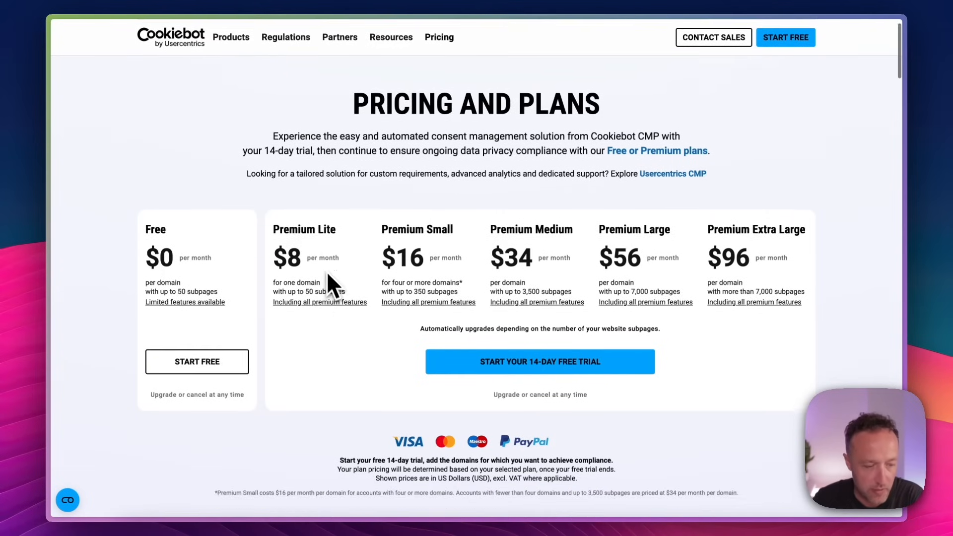
{"action": "scroll", "scroll_direction": "down", "scroll_amount": 3}
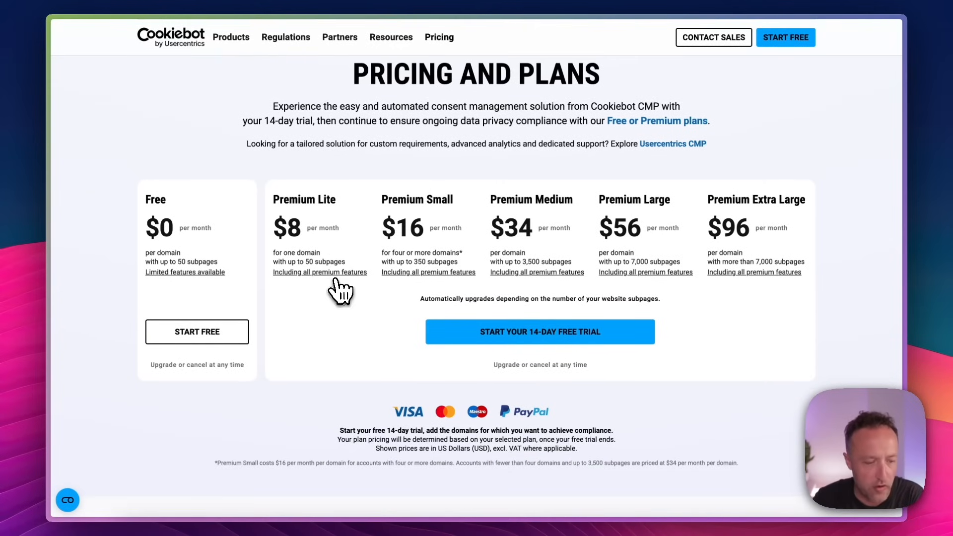
{"action": "scroll", "scroll_direction": "down", "scroll_amount": 3}
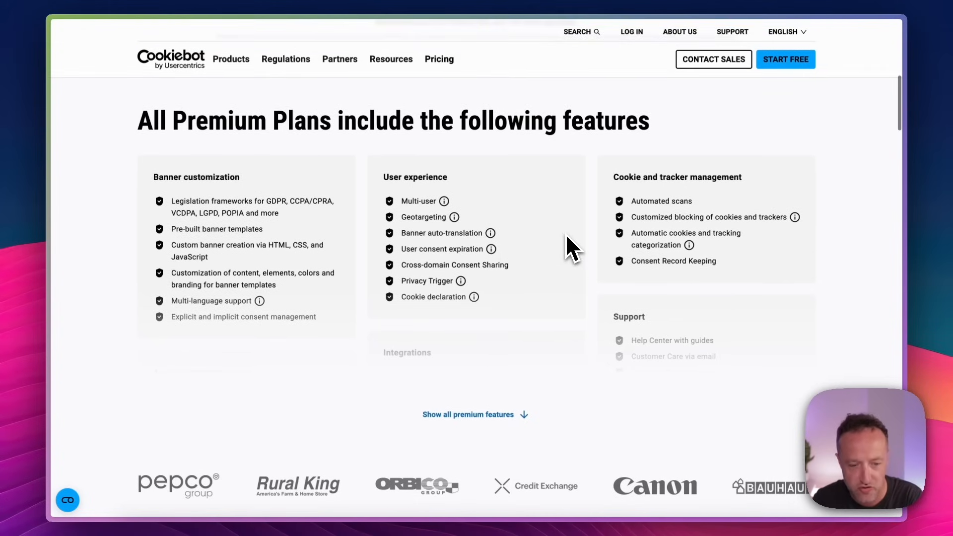
{"action": "mouse_move", "coordinate": [690, 222]}
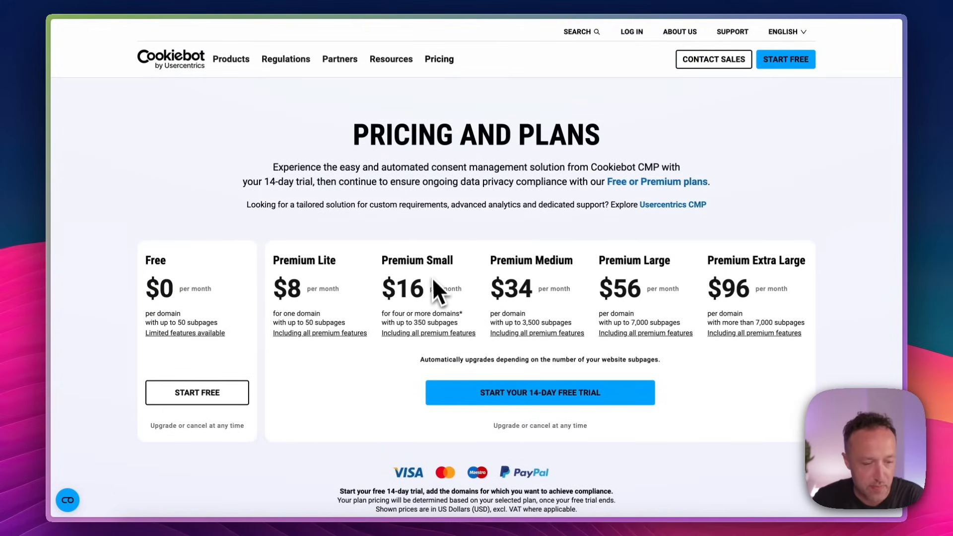
{"action": "mouse_move", "coordinate": [423, 277]}
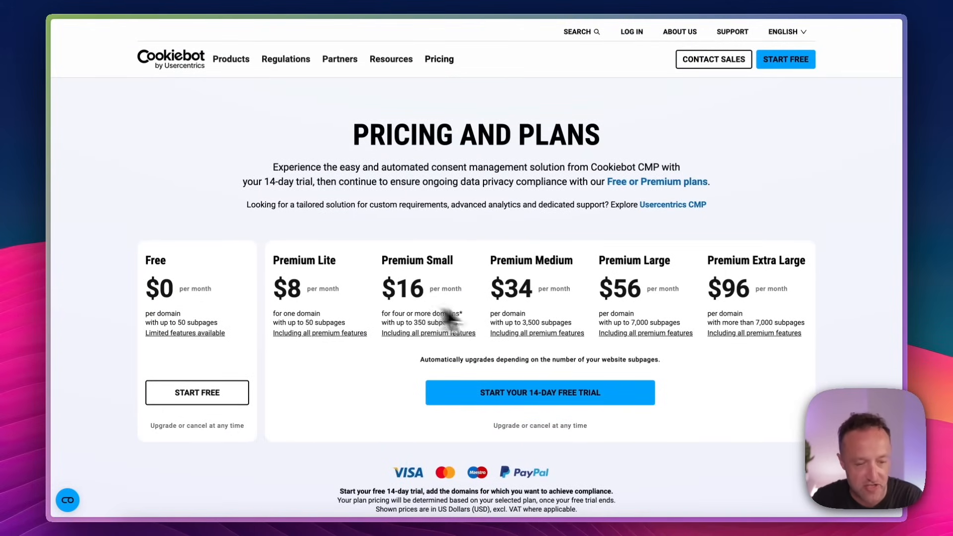
{"action": "mouse_move", "coordinate": [517, 350]}
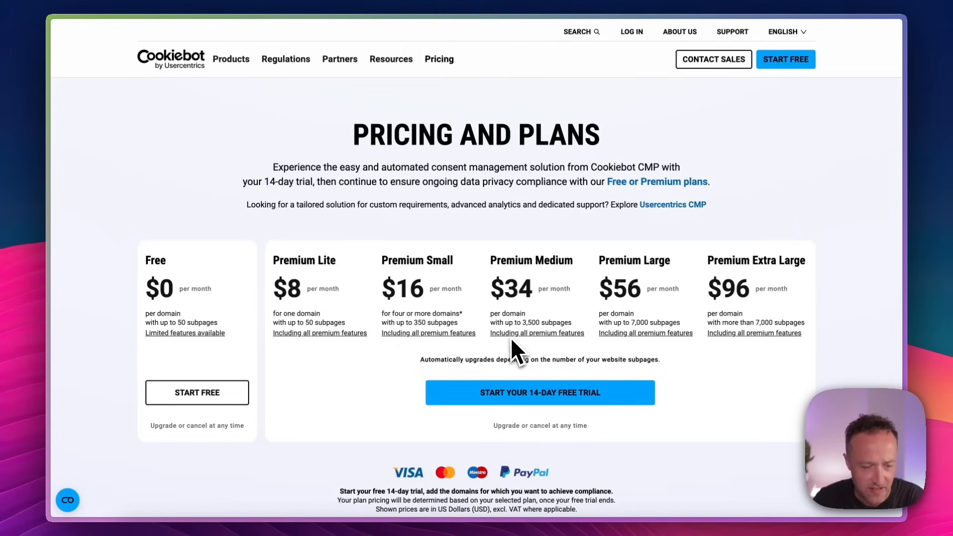
{"action": "mouse_move", "coordinate": [538, 298]}
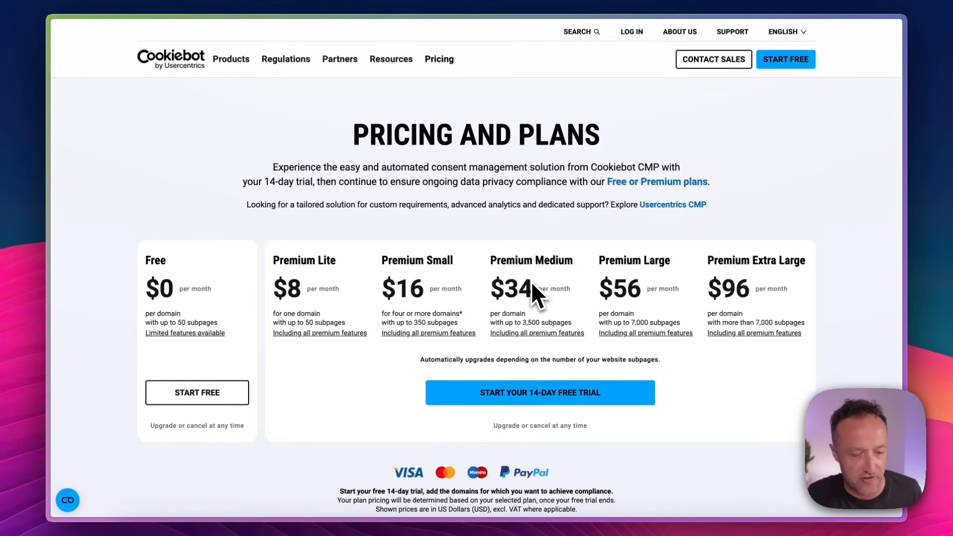
{"action": "mouse_move", "coordinate": [347, 216]}
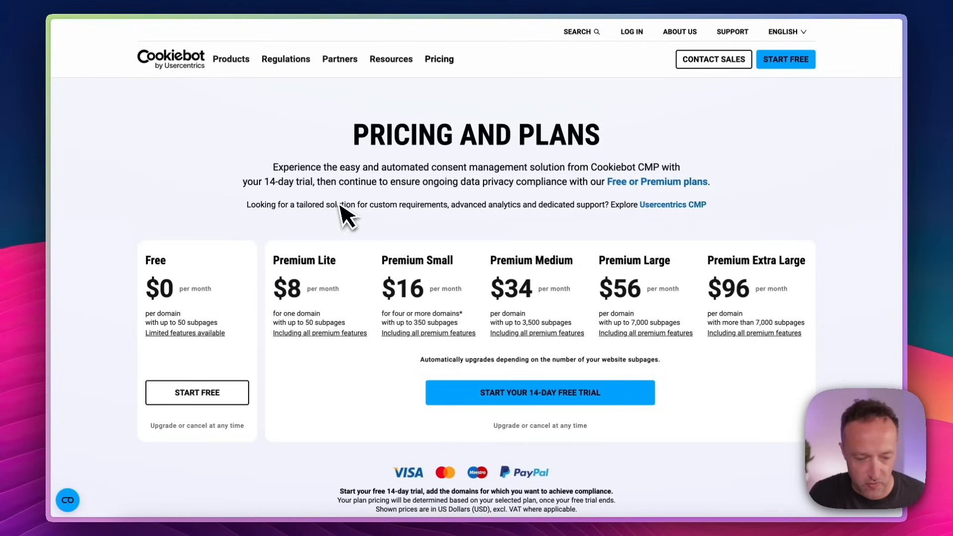
{"action": "mouse_move", "coordinate": [777, 309]}
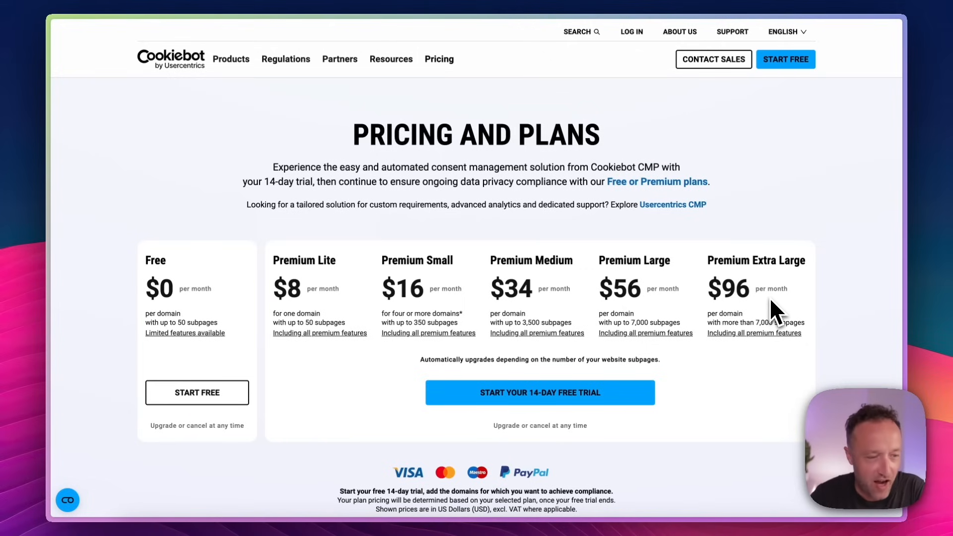
{"action": "mouse_move", "coordinate": [938, 431]}
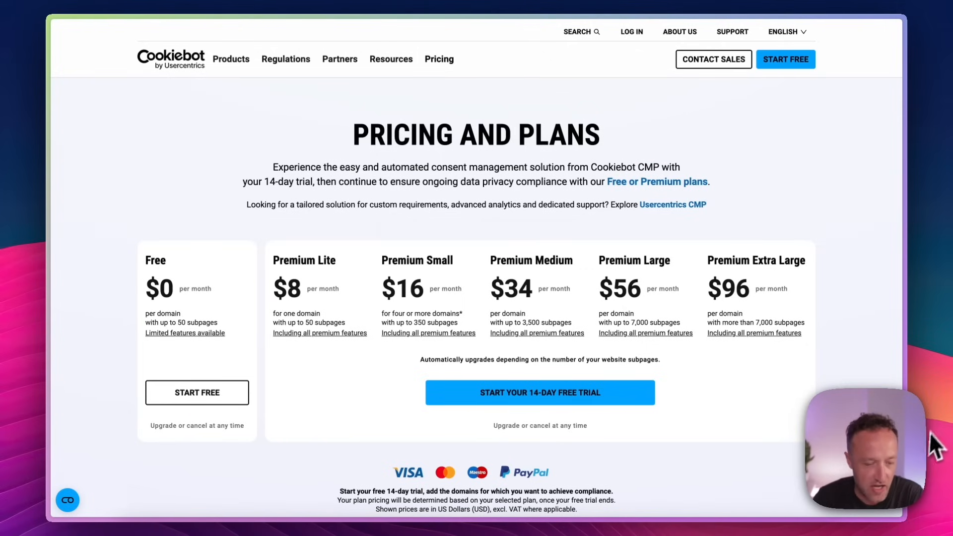
{"action": "scroll", "scroll_direction": "down", "scroll_amount": 3}
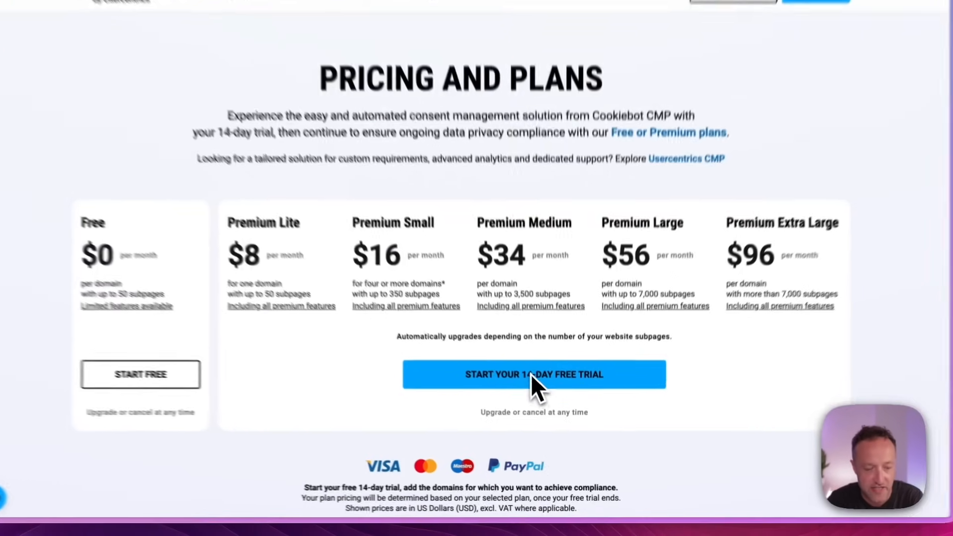
Step: Sign up for the 14-day free trial with email and password and answer Dashlane's save-login prompt
{"action": "left_click", "coordinate": [533, 374]}
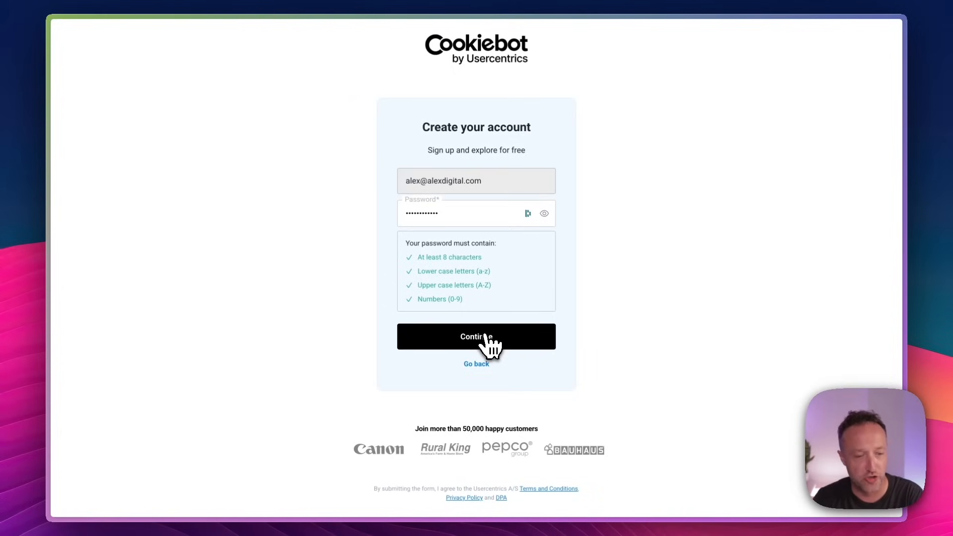
{"action": "left_click", "coordinate": [475, 336]}
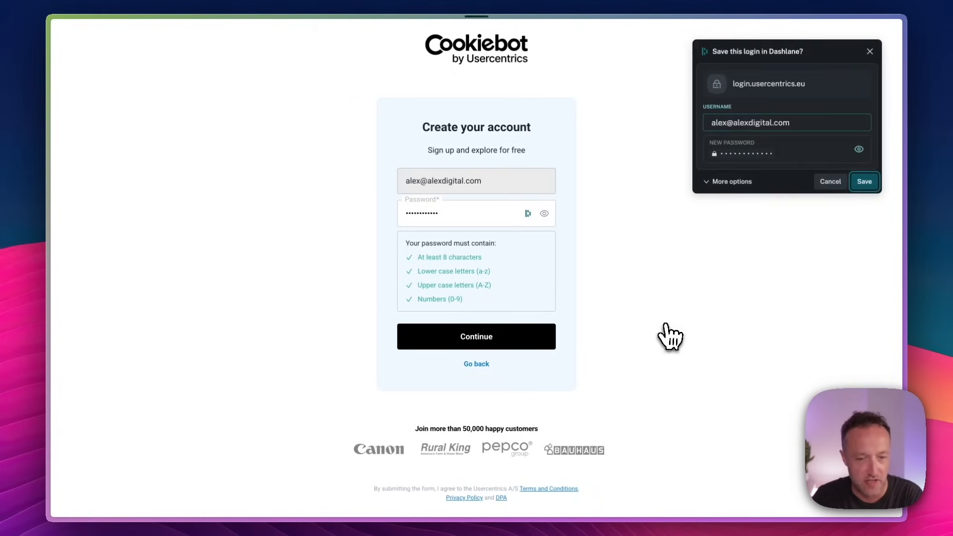
{"action": "left_click", "coordinate": [476, 336]}
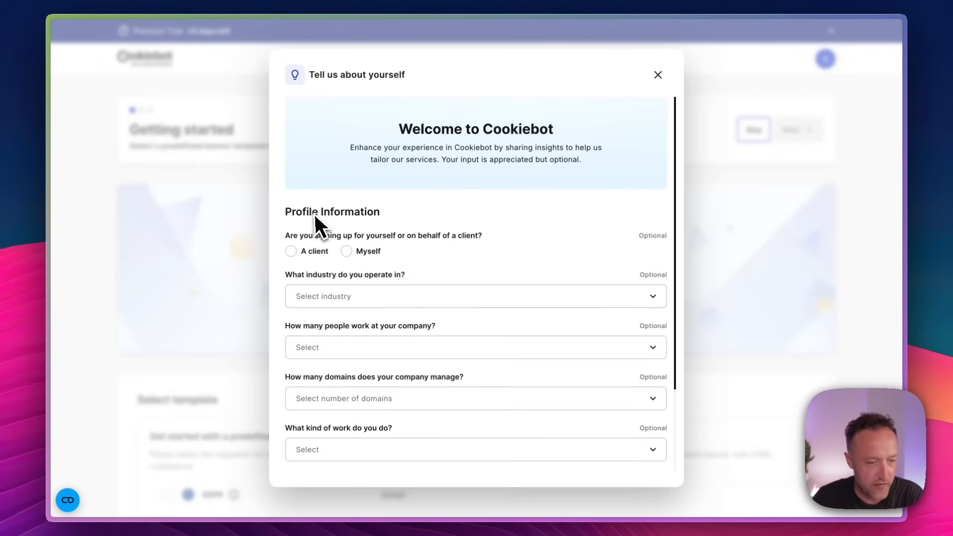
{"action": "mouse_move", "coordinate": [443, 290]}
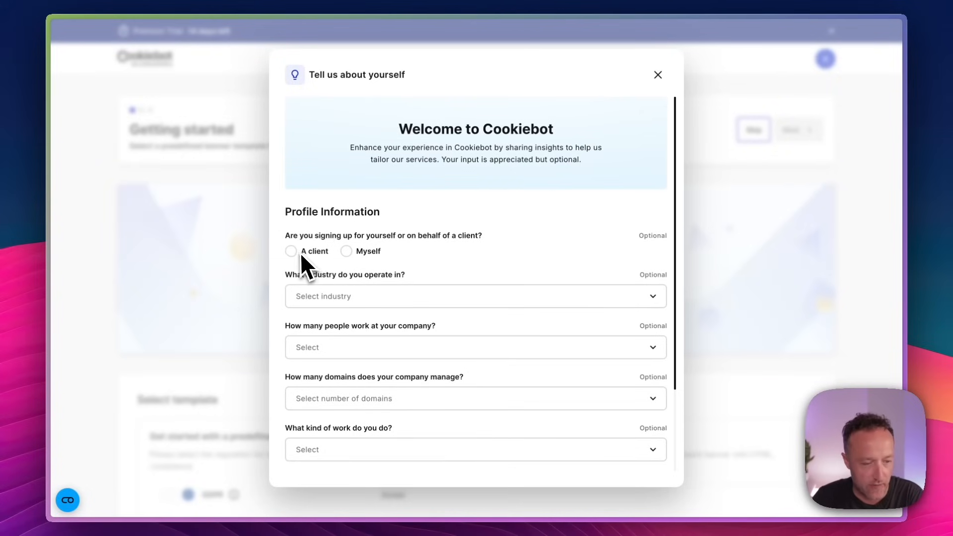
Step: Answer the first profile page: Myself, industry Other 'Travel', domains managed and type of work
{"action": "left_click", "coordinate": [346, 251]}
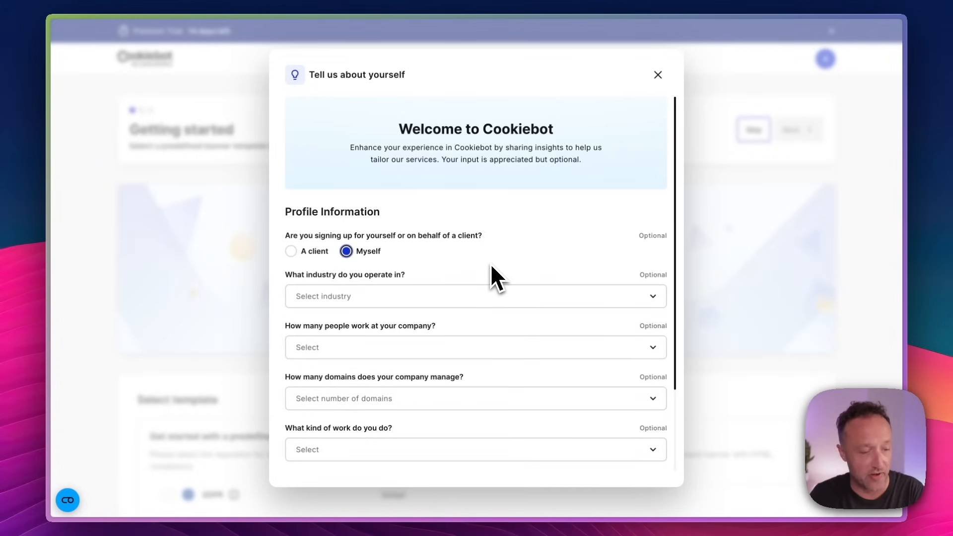
{"action": "left_click", "coordinate": [475, 296]}
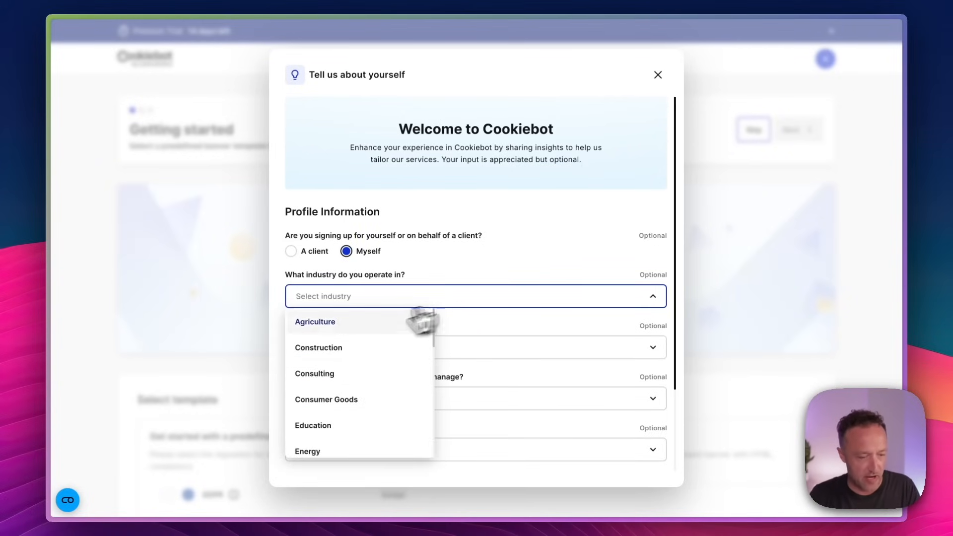
{"action": "scroll", "scroll_direction": "down", "scroll_amount": 3}
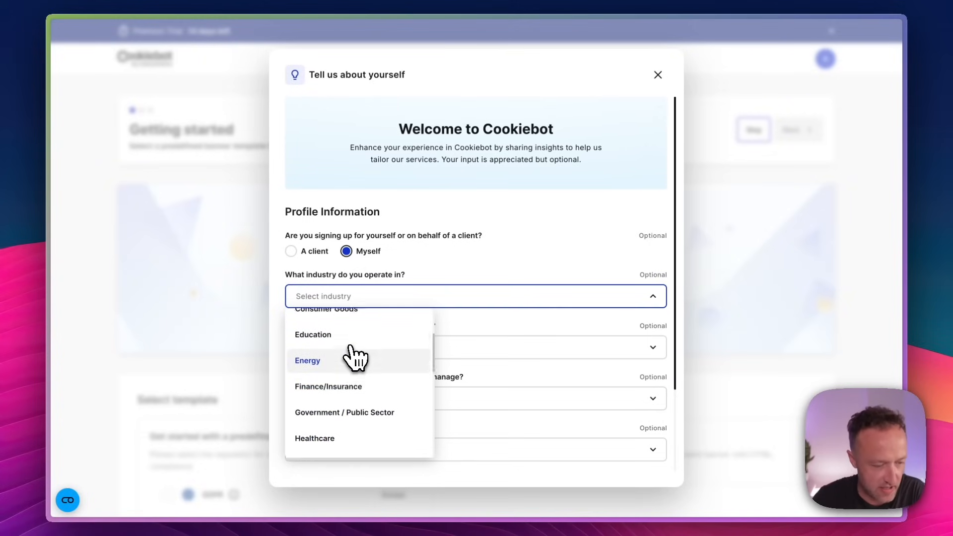
{"action": "scroll", "scroll_direction": "down", "scroll_amount": 3}
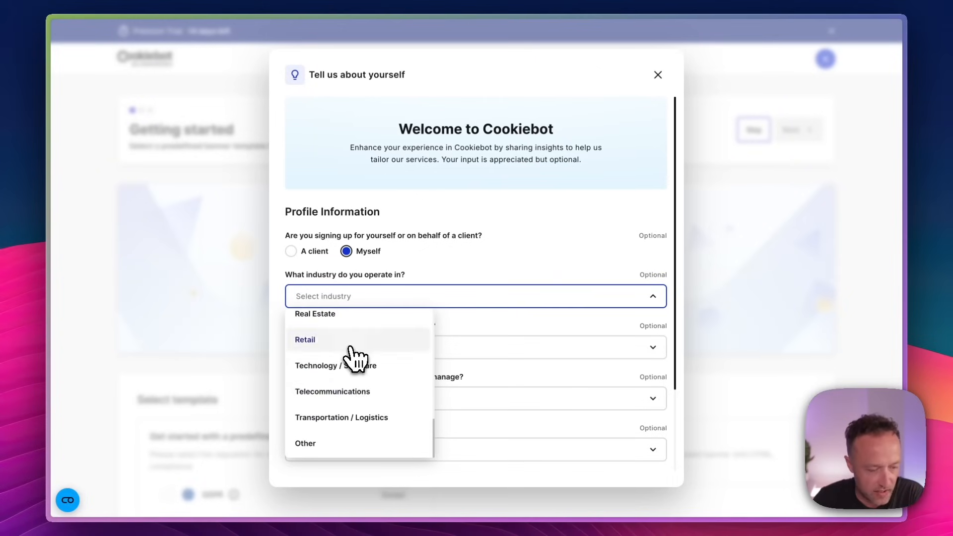
{"action": "left_click", "coordinate": [305, 443]}
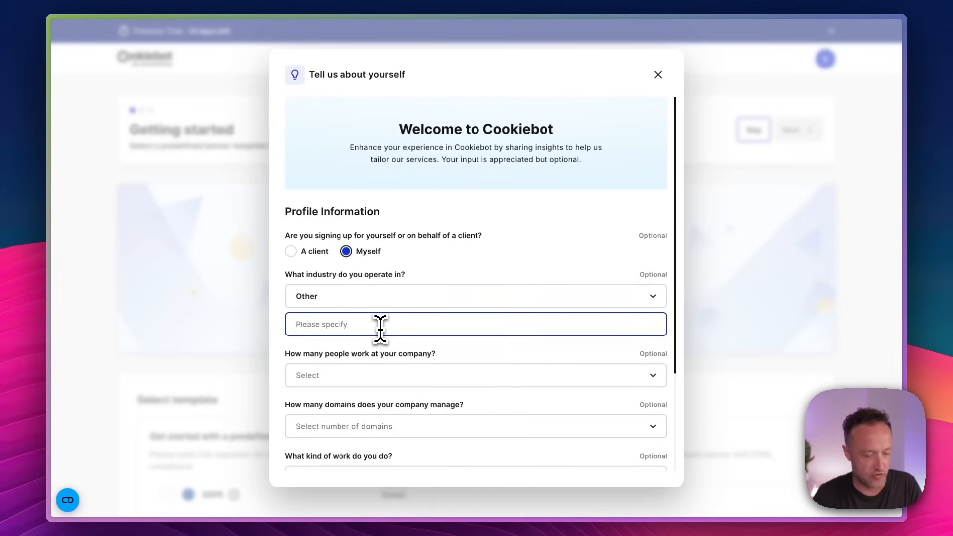
{"action": "type", "text": "Travel and Tourism"}
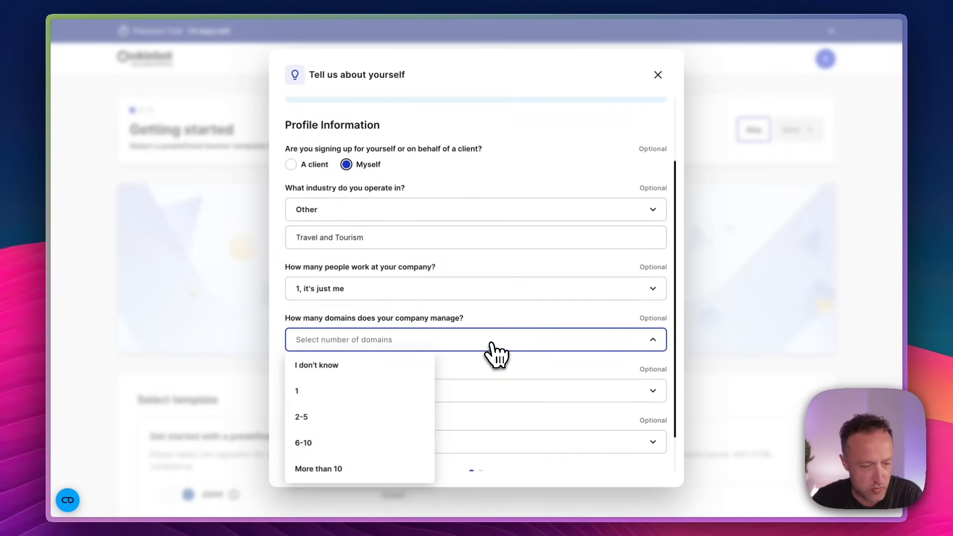
{"action": "mouse_move", "coordinate": [431, 380]}
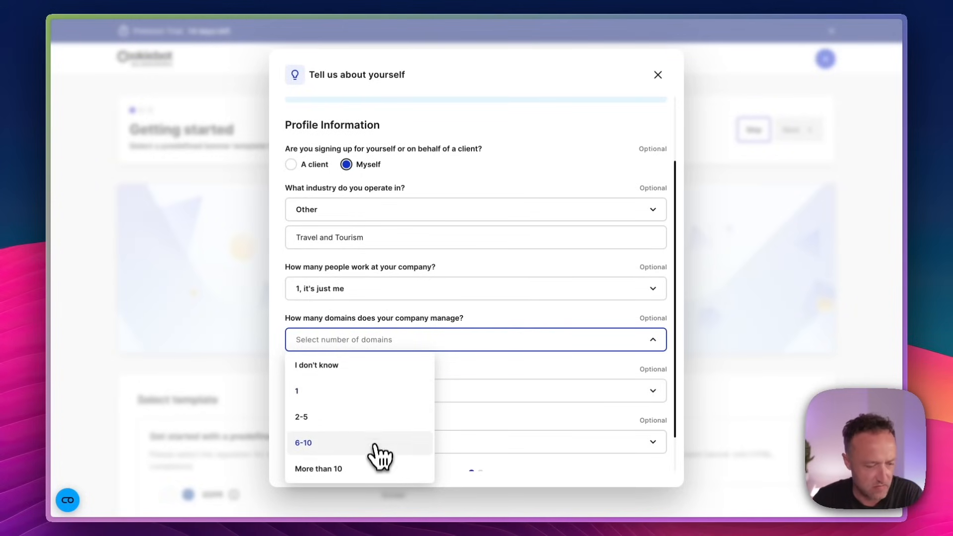
{"action": "left_click", "coordinate": [317, 468]}
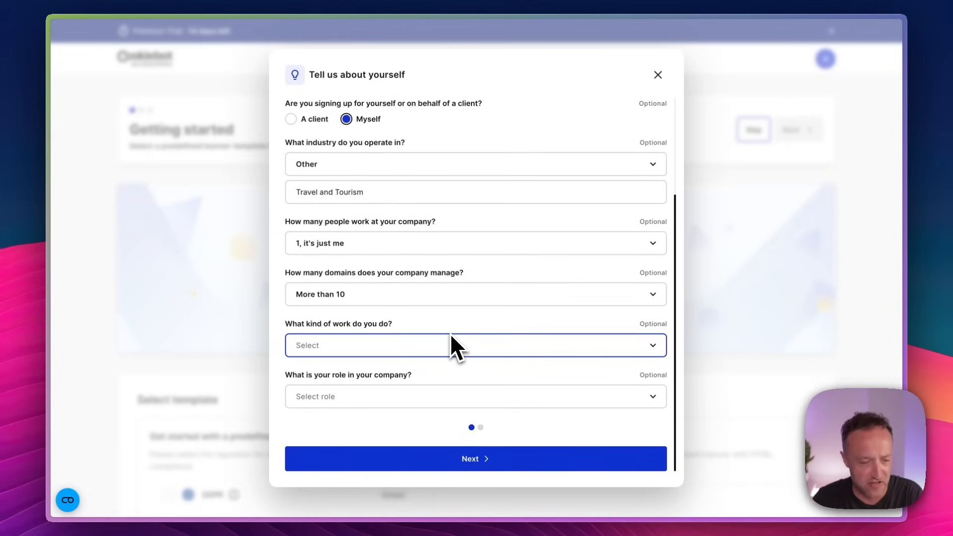
{"action": "left_click", "coordinate": [476, 346]}
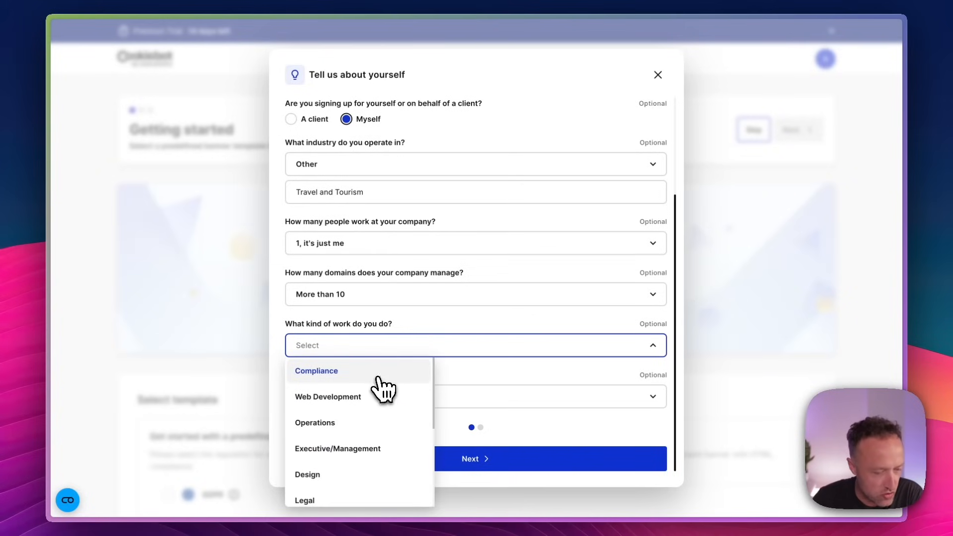
{"action": "scroll", "scroll_direction": "down", "scroll_amount": 3}
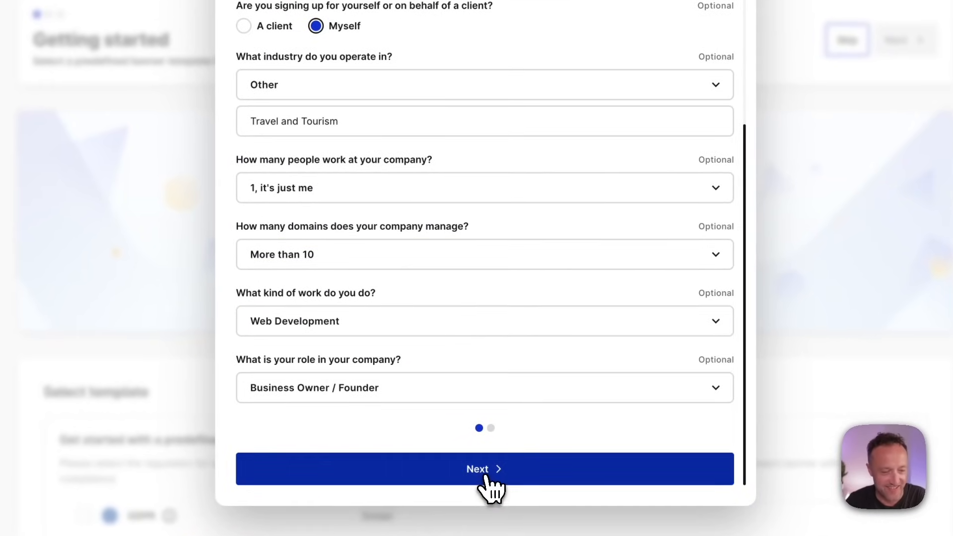
{"action": "left_click", "coordinate": [485, 468]}
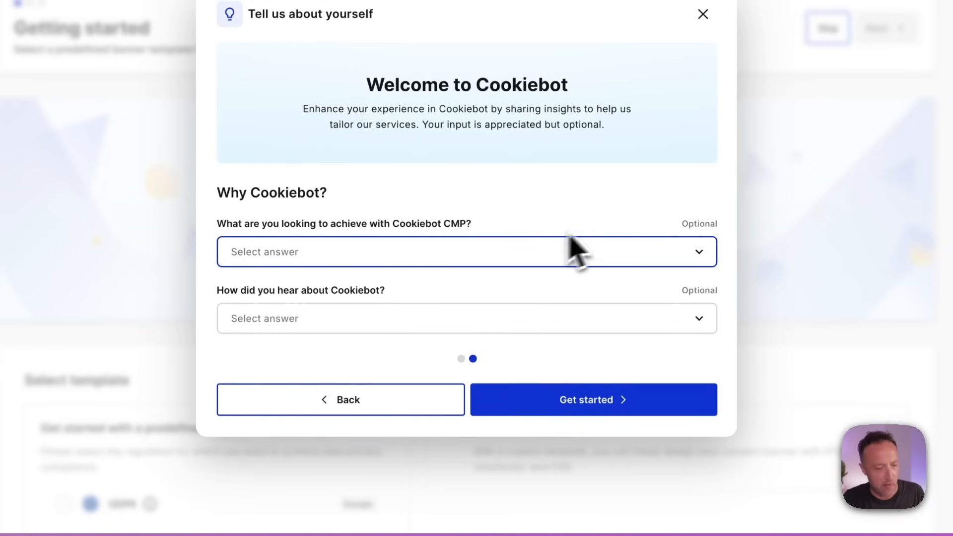
Step: Answer the goals and referral questions, choosing Recommendation, and submit with Get started
{"action": "left_click", "coordinate": [466, 252]}
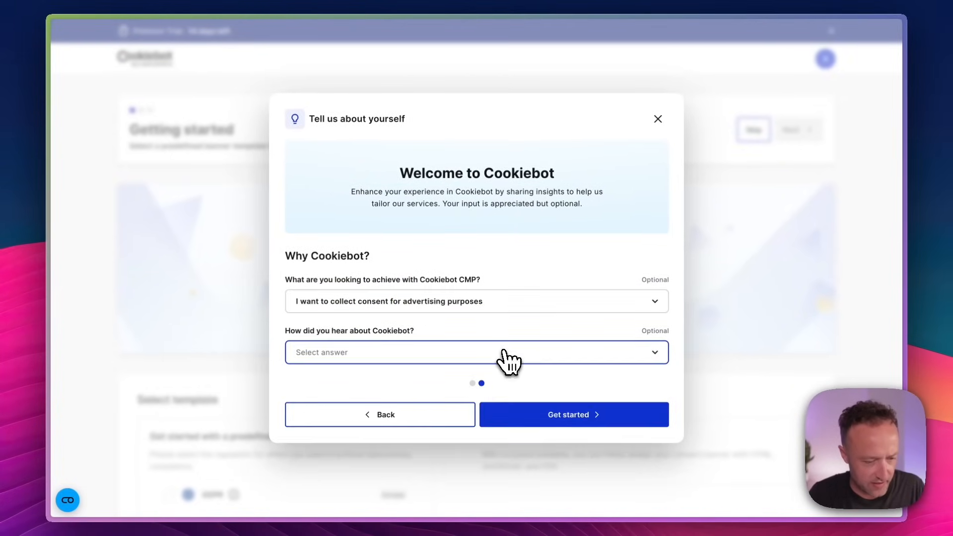
{"action": "mouse_move", "coordinate": [509, 355]}
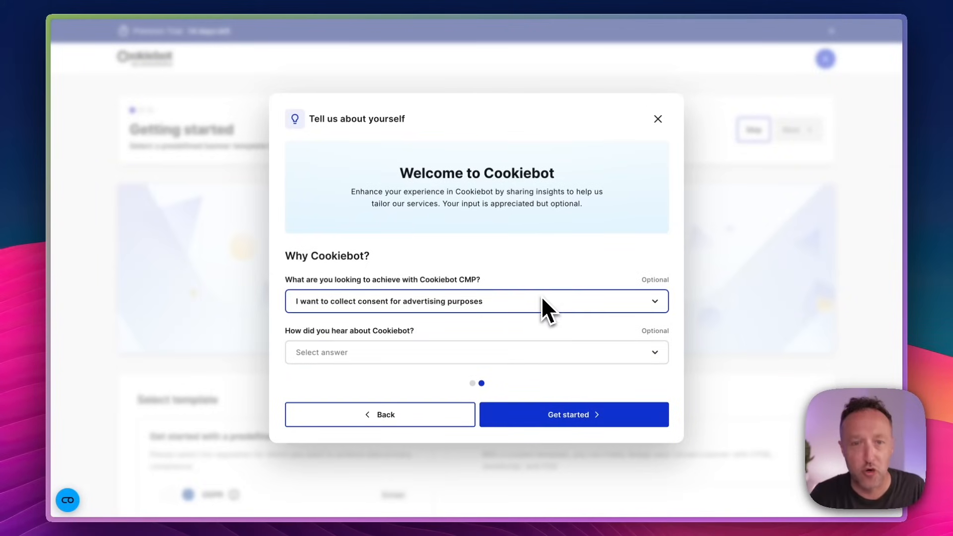
{"action": "left_click", "coordinate": [476, 352]}
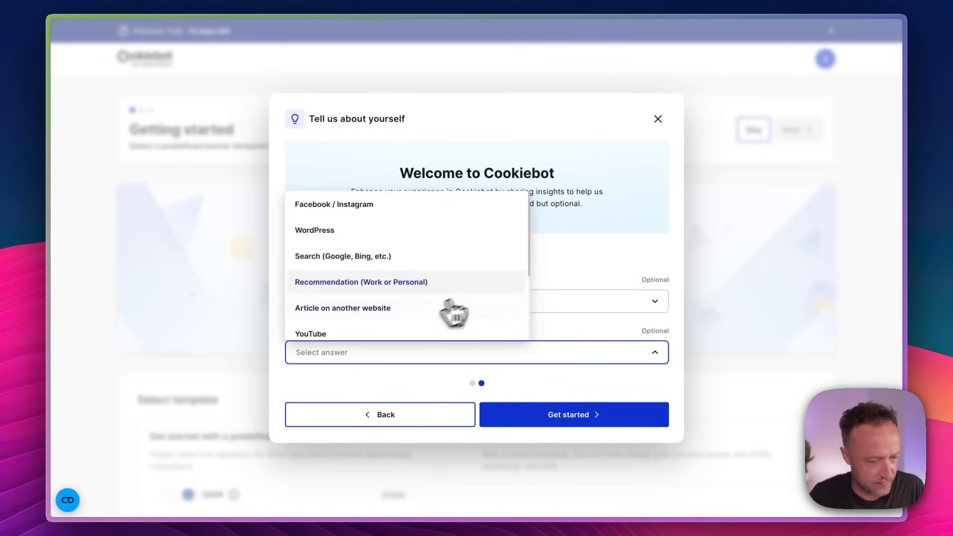
{"action": "left_click", "coordinate": [360, 281]}
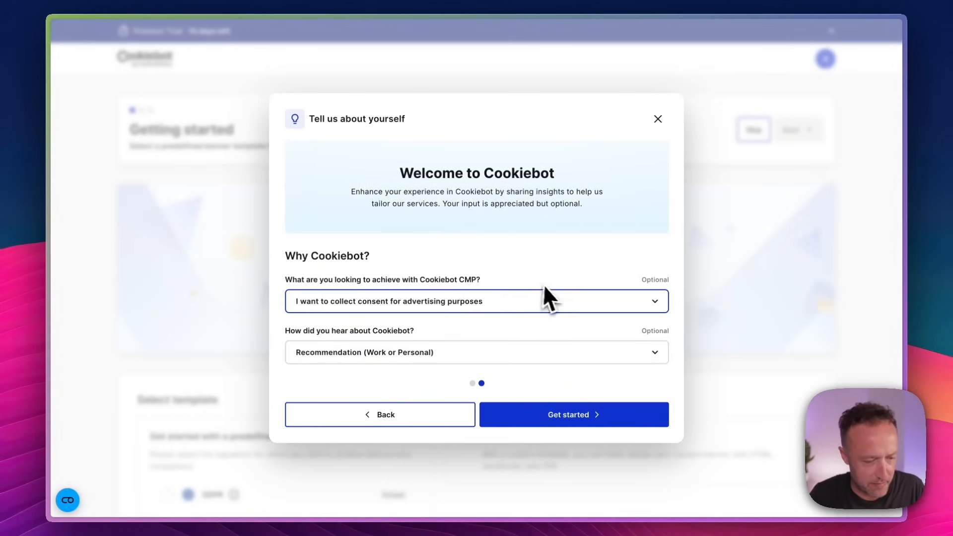
{"action": "left_click", "coordinate": [572, 414]}
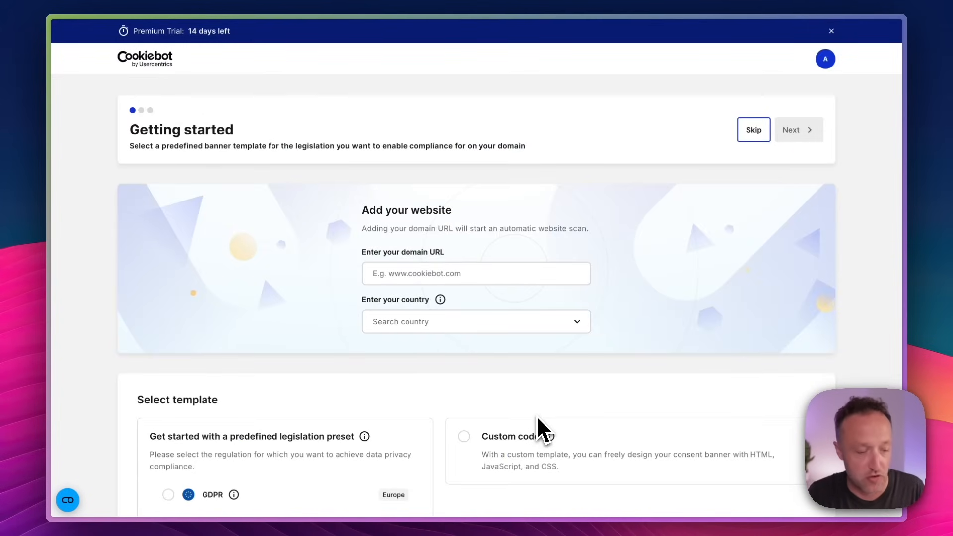
Step: Enter estepona.life as the domain and set the country to United Kingdom
{"action": "type", "text": "estepona.life"}
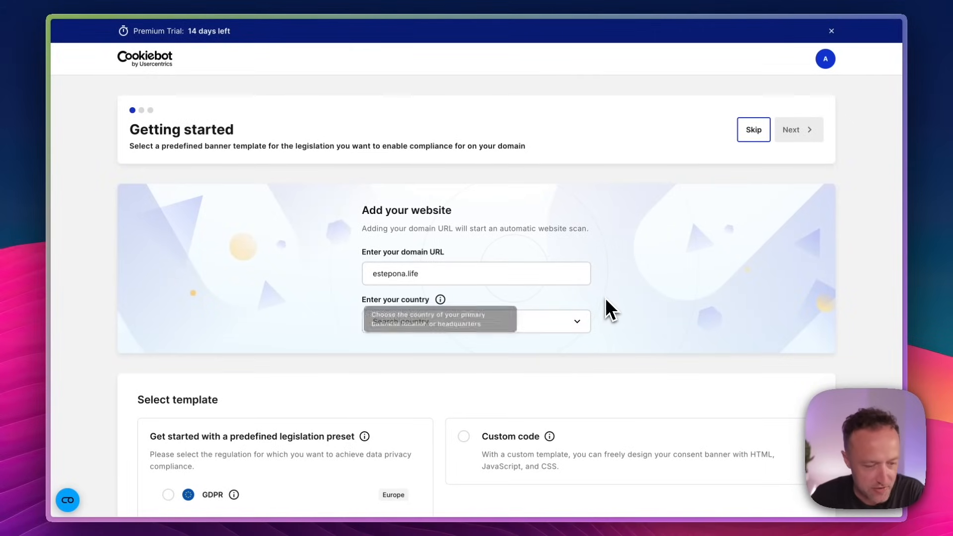
{"action": "left_click", "coordinate": [474, 321]}
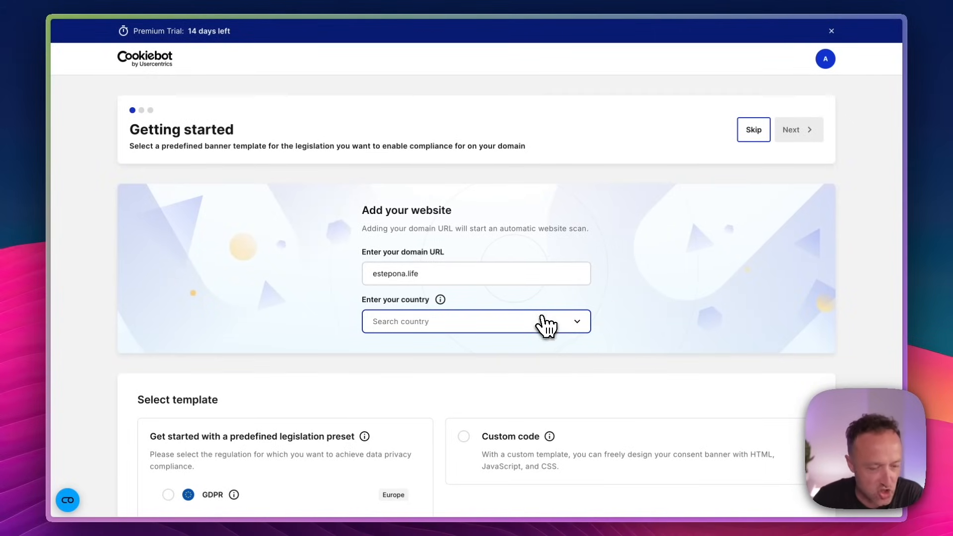
{"action": "type", "text": "uni"}
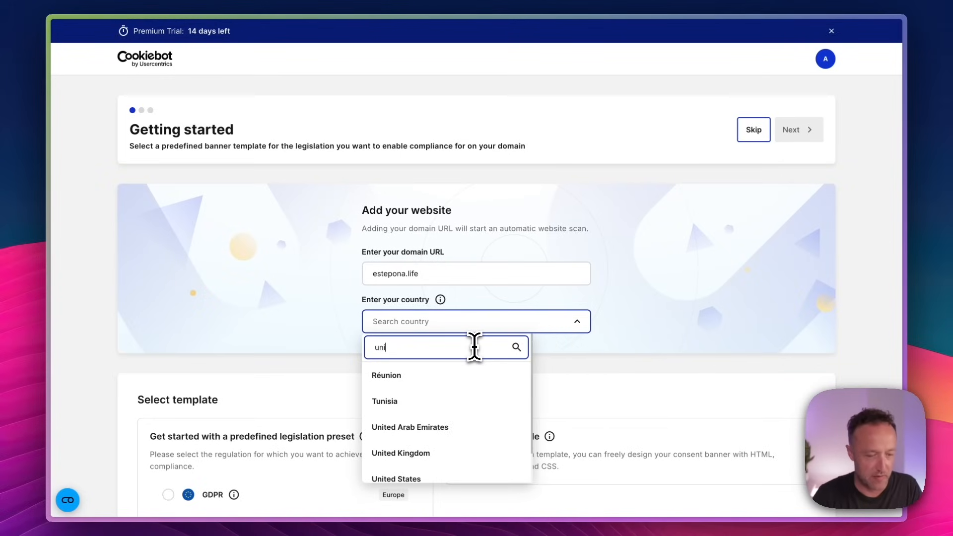
{"action": "left_click", "coordinate": [401, 453]}
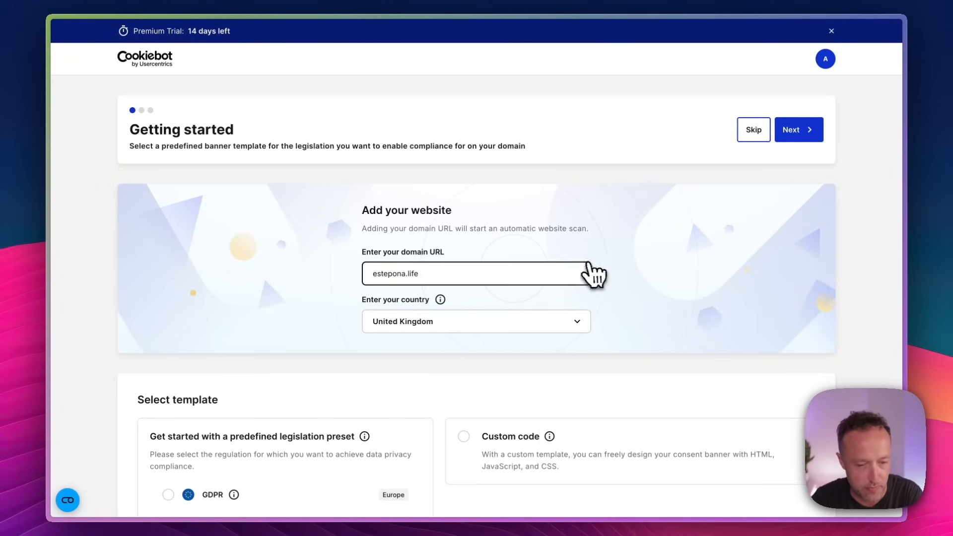
Step: Select the GDPR legislation preset and advance to banner configuration
{"action": "scroll", "scroll_direction": "down", "scroll_amount": 3}
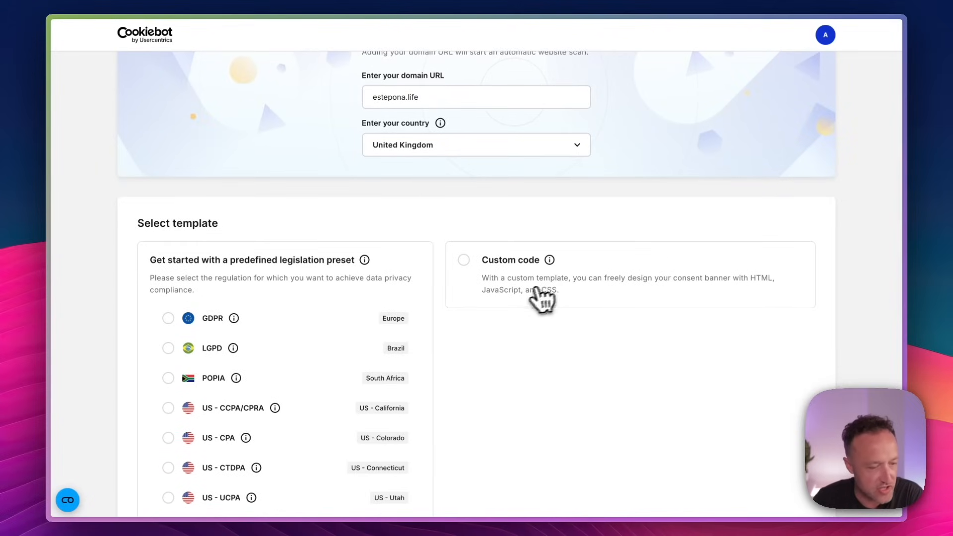
{"action": "scroll", "scroll_direction": "down", "scroll_amount": 3}
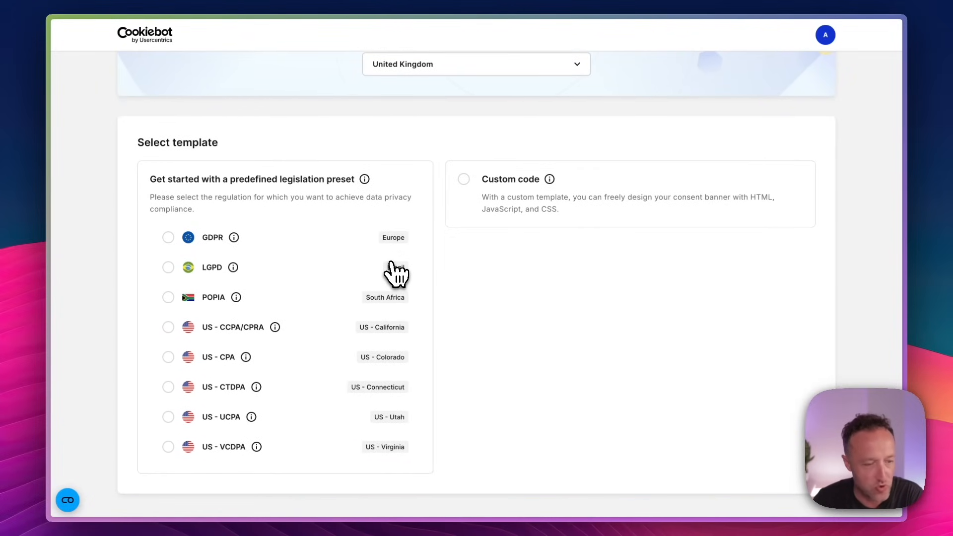
{"action": "left_click", "coordinate": [168, 237]}
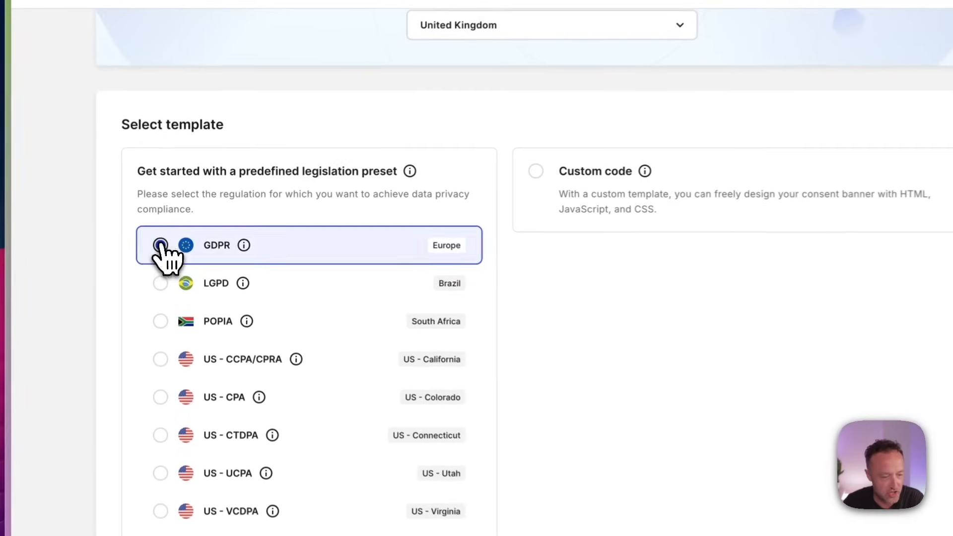
{"action": "left_click", "coordinate": [160, 244]}
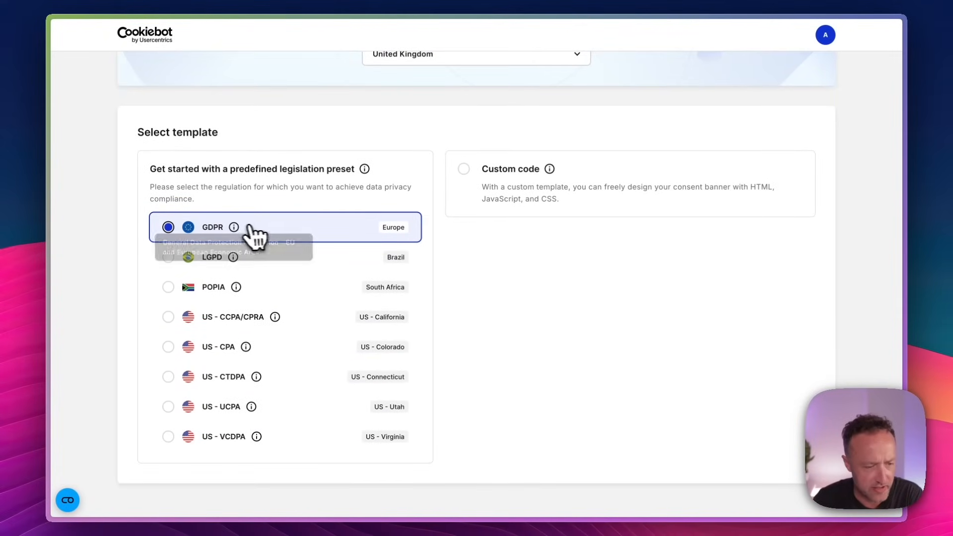
{"action": "mouse_move", "coordinate": [435, 249]}
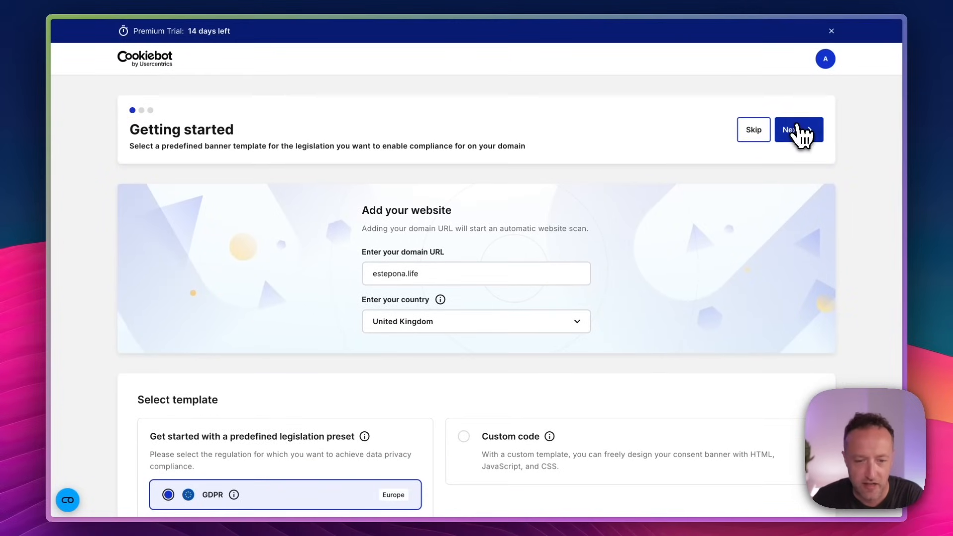
{"action": "left_click", "coordinate": [798, 129]}
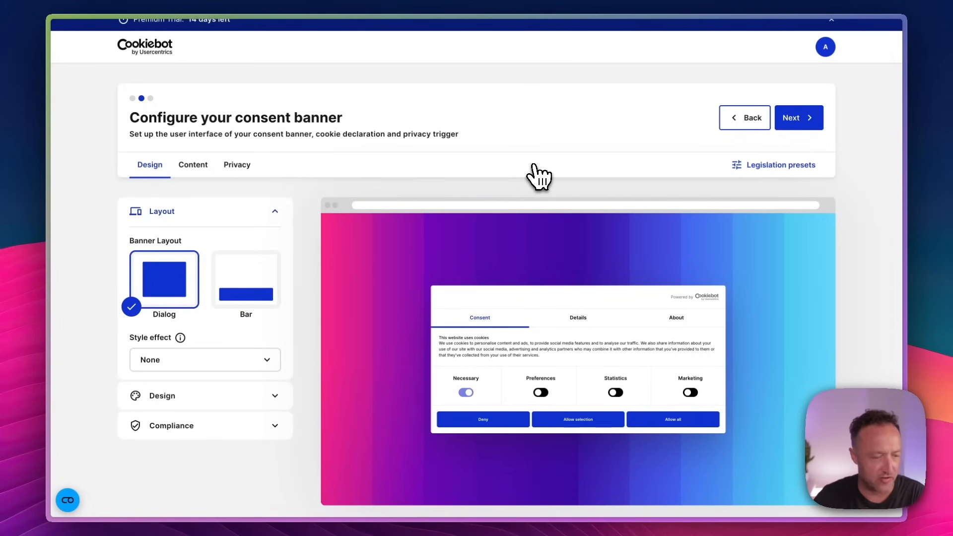
{"action": "left_click", "coordinate": [246, 279]}
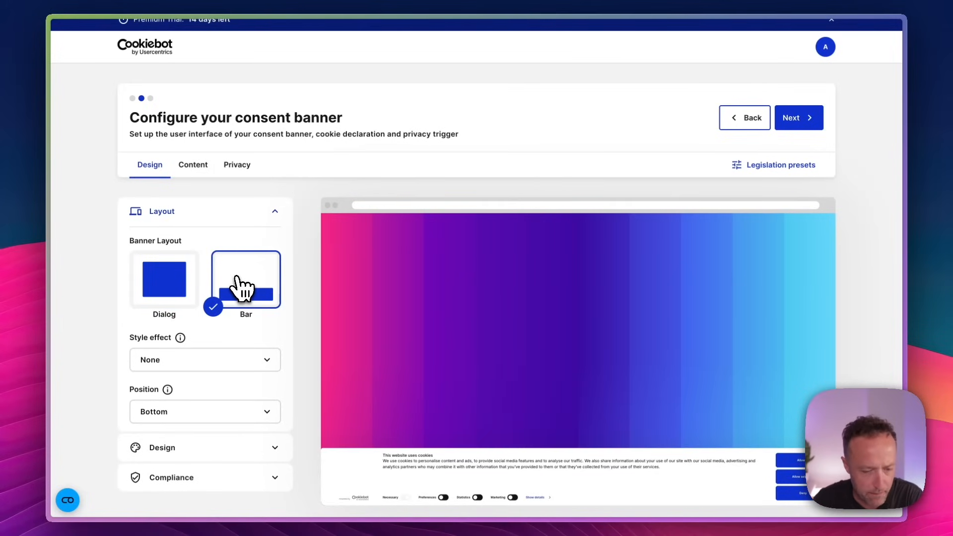
{"action": "left_click", "coordinate": [164, 279]}
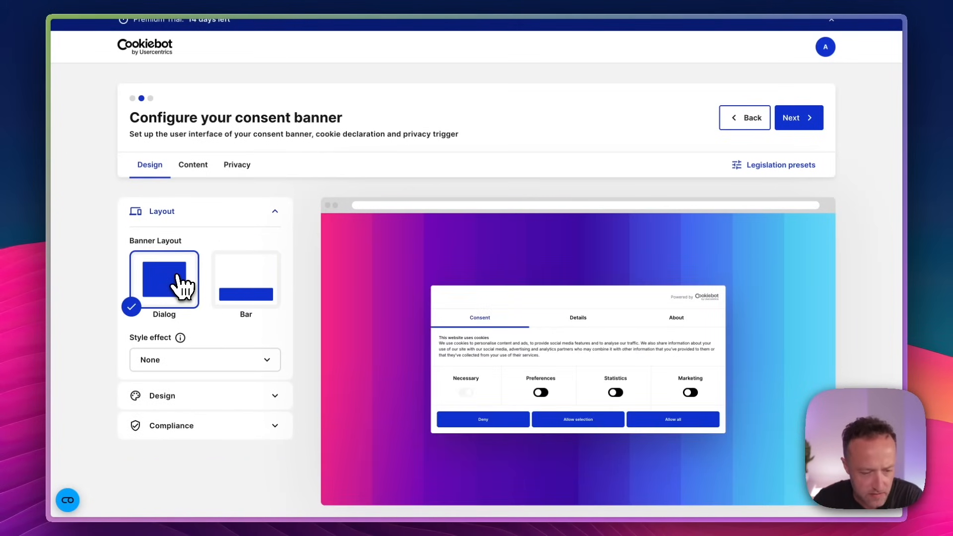
{"action": "left_click", "coordinate": [246, 279]}
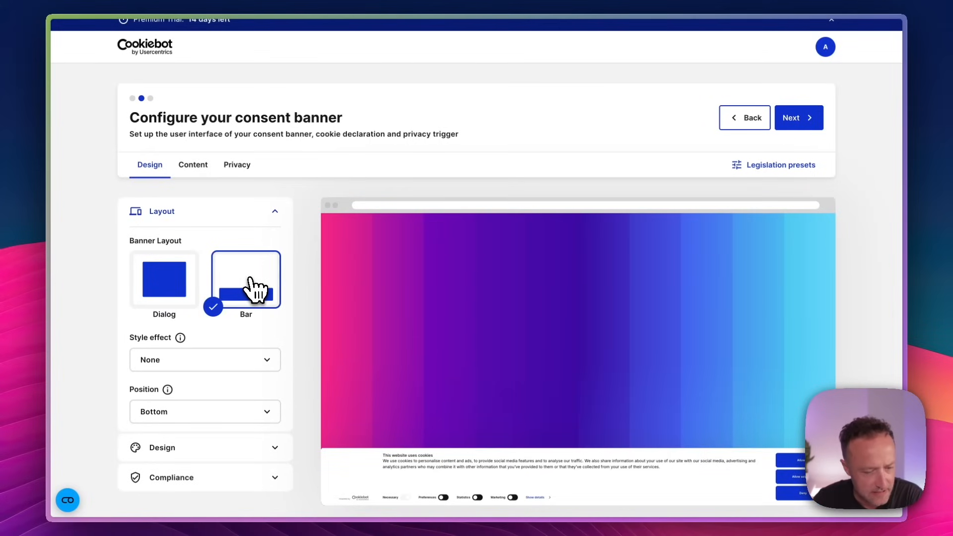
{"action": "left_click", "coordinate": [164, 279]}
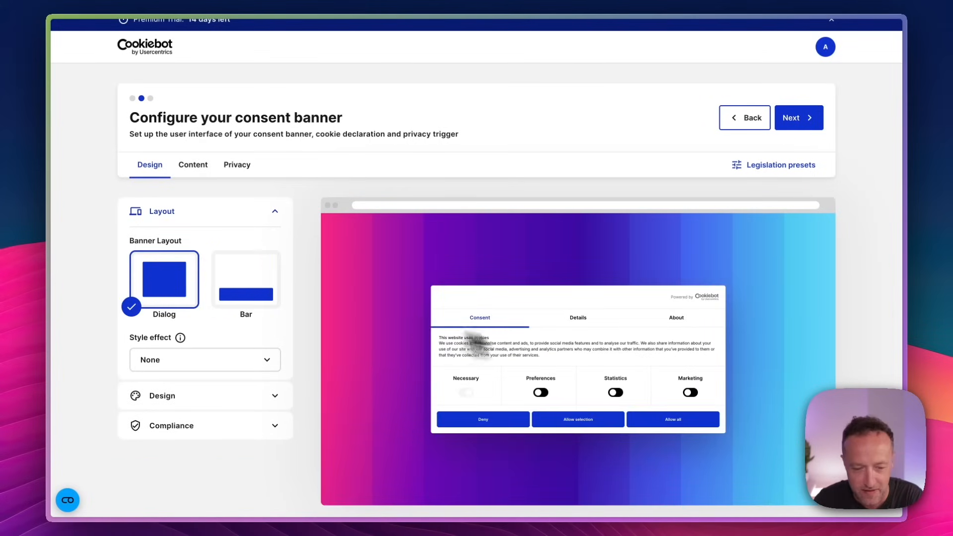
{"action": "left_click", "coordinate": [205, 359]}
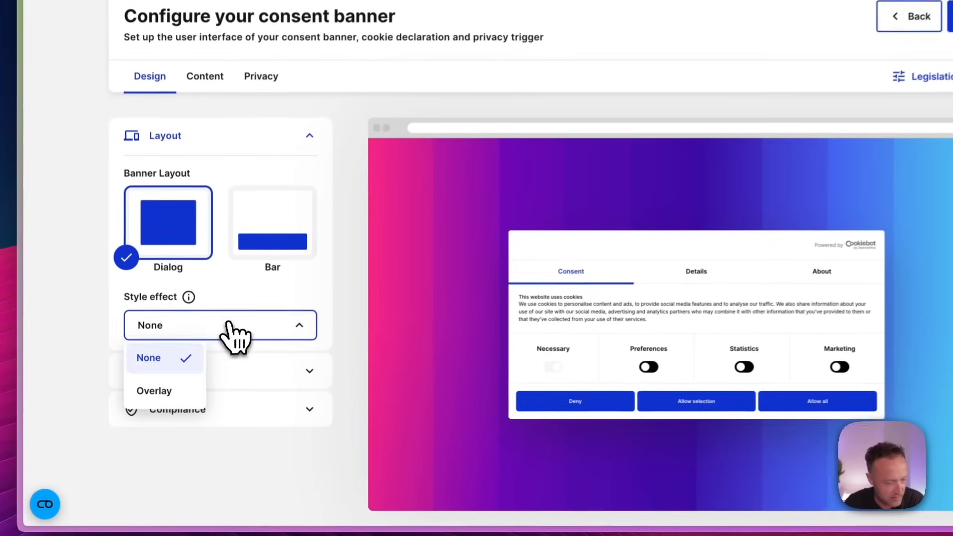
{"action": "left_click", "coordinate": [153, 391]}
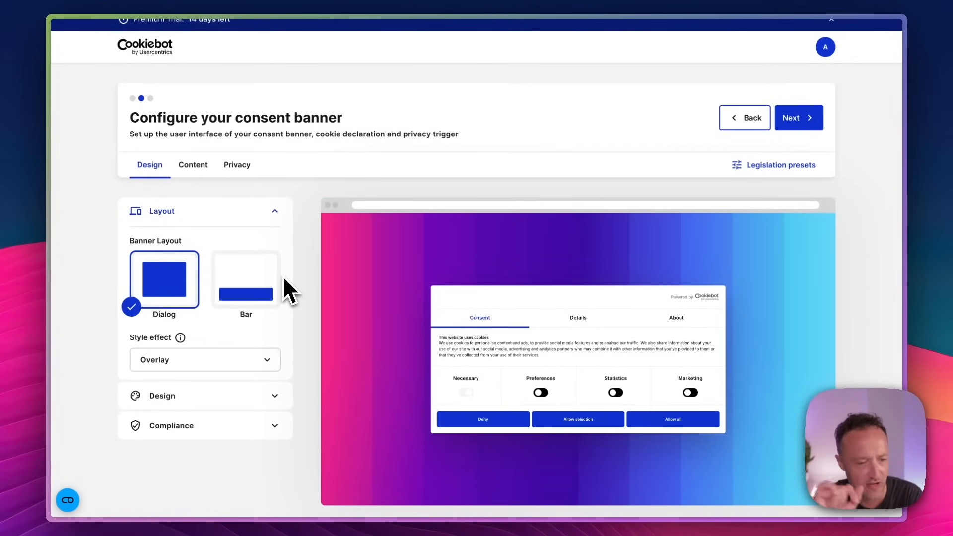
{"action": "left_click", "coordinate": [246, 279]}
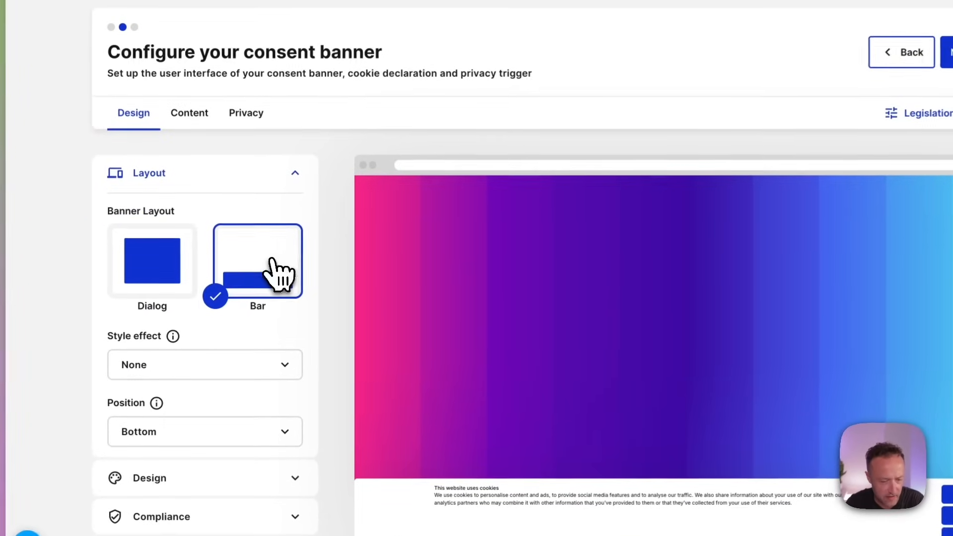
{"action": "left_click", "coordinate": [152, 261]}
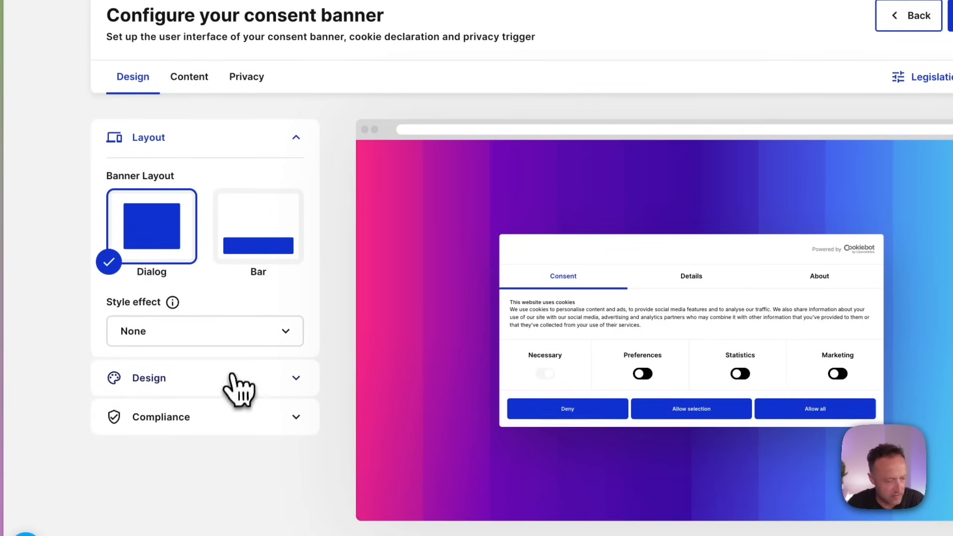
Step: In banner Design, preview the Dark theme and keep the Light theme
{"action": "left_click", "coordinate": [148, 378]}
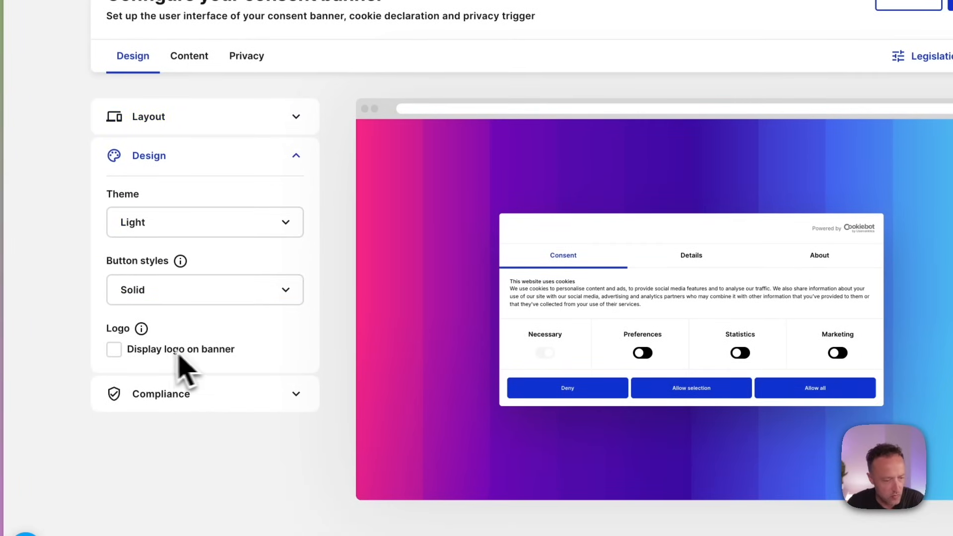
{"action": "left_click", "coordinate": [204, 222]}
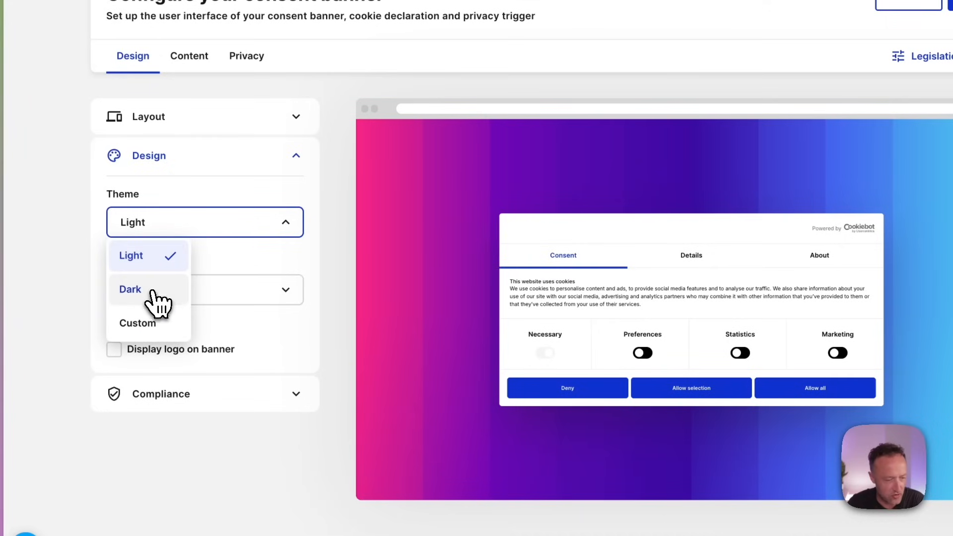
{"action": "left_click", "coordinate": [130, 288]}
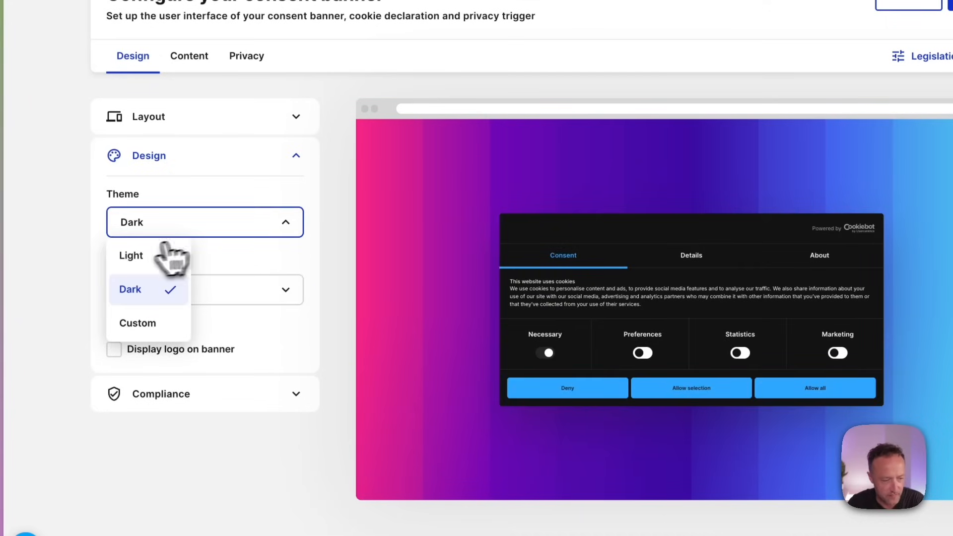
{"action": "left_click", "coordinate": [131, 254]}
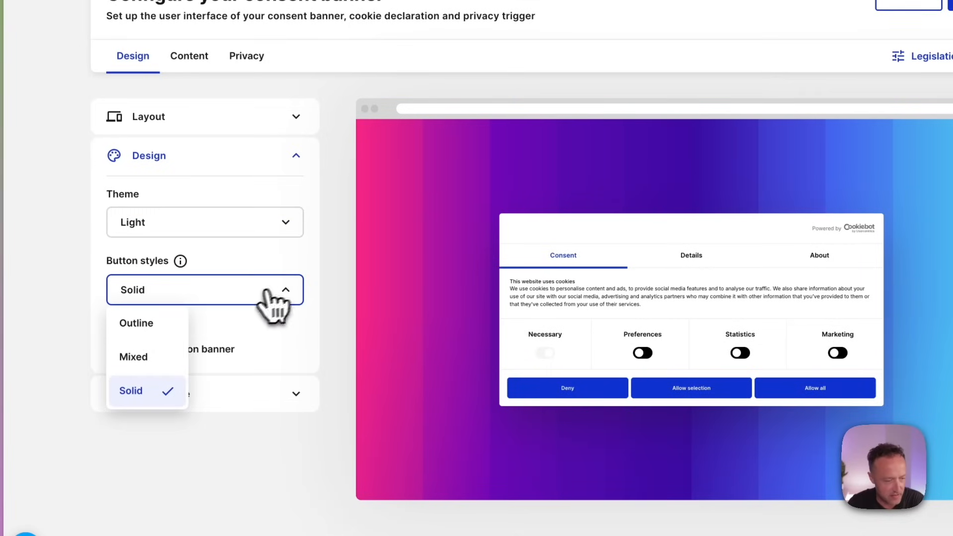
Step: Set button styles to Mixed and enable logo display, starting a logo upload
{"action": "left_click", "coordinate": [136, 323]}
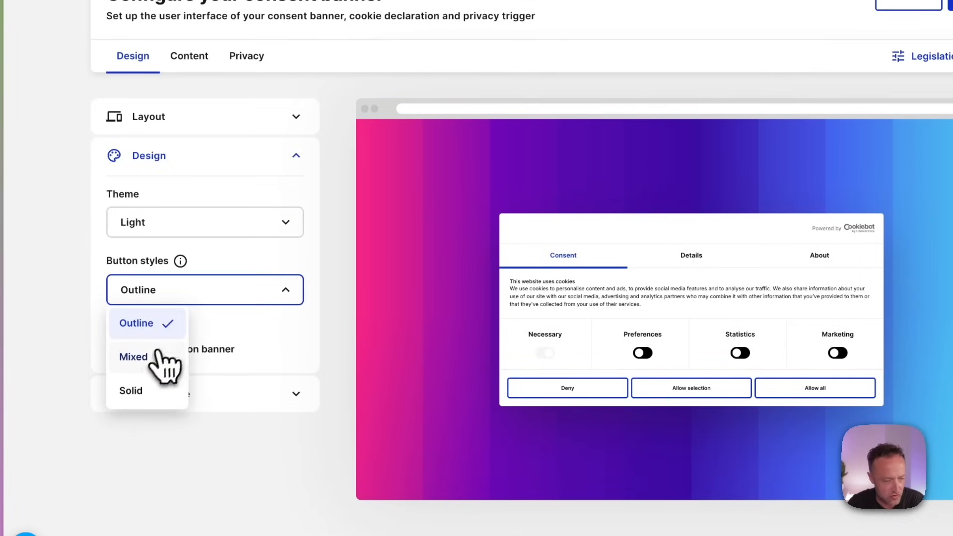
{"action": "left_click", "coordinate": [133, 357]}
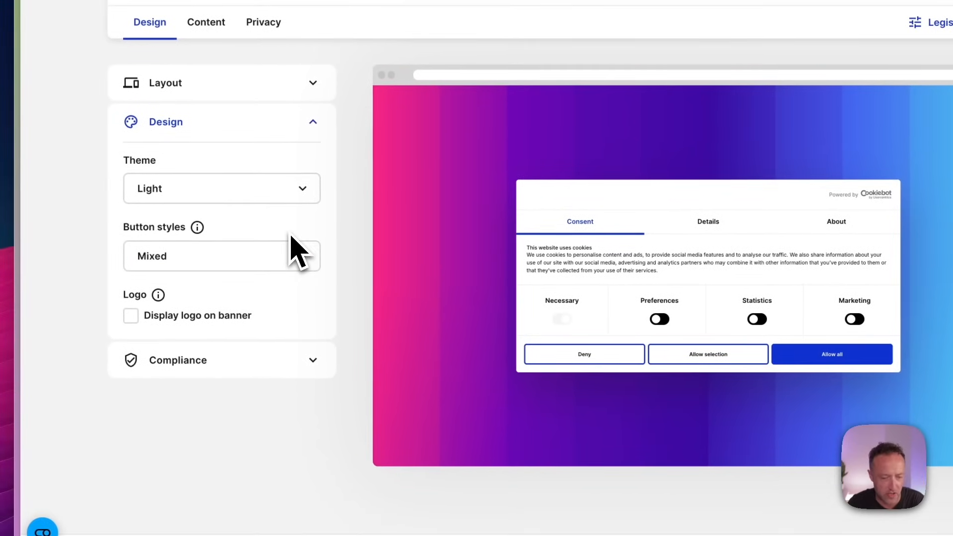
{"action": "left_click", "coordinate": [131, 316]}
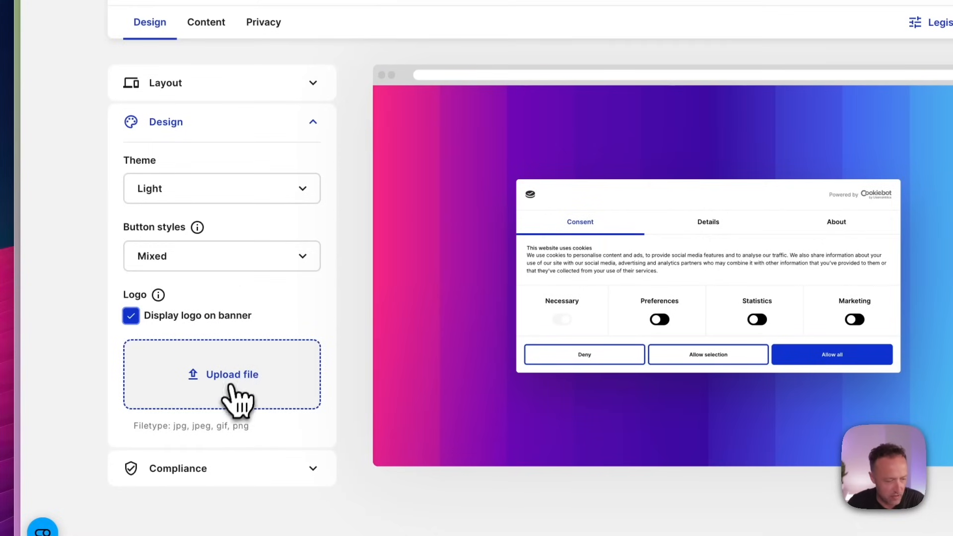
{"action": "left_click", "coordinate": [230, 374]}
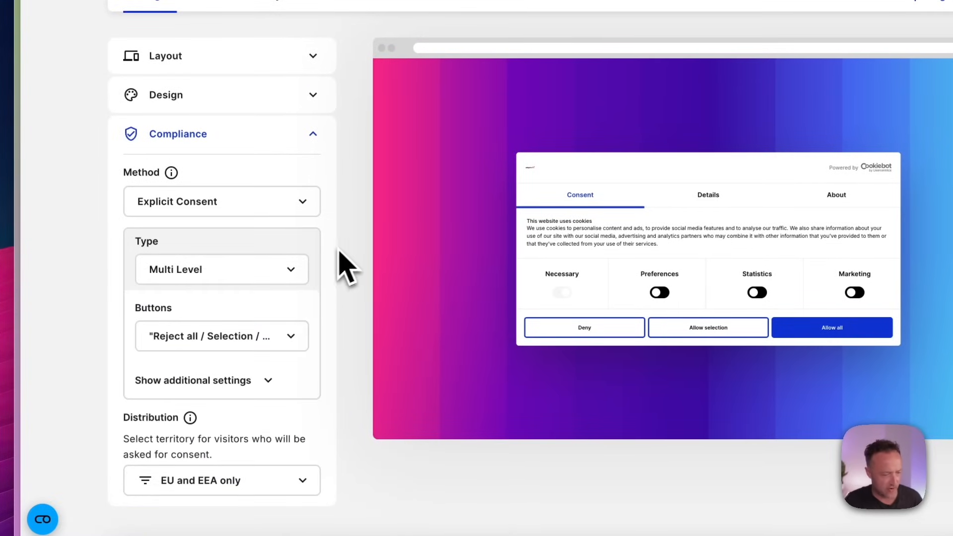
Step: In additional compliance settings, pre-tick Preferences, Statistics and Marketing by default
{"action": "left_click", "coordinate": [193, 380]}
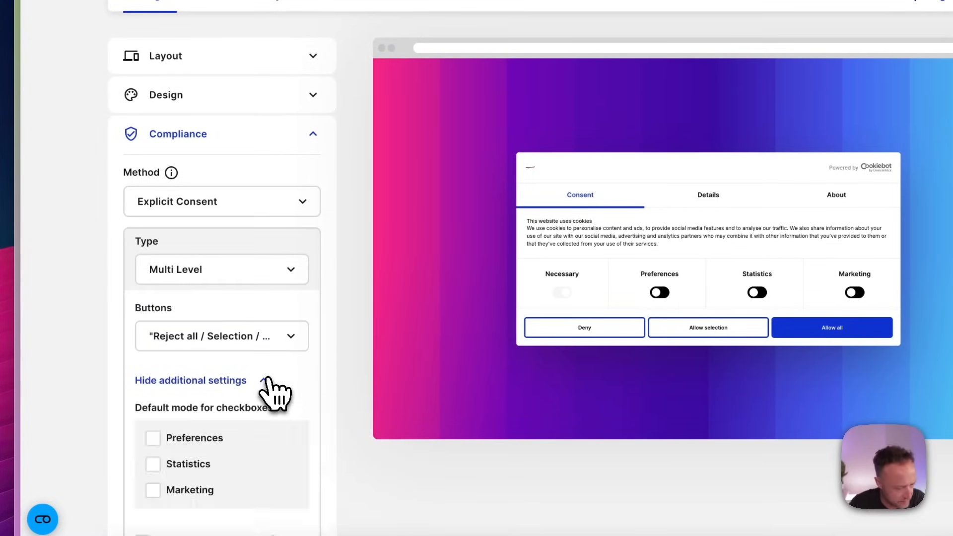
{"action": "scroll", "scroll_direction": "down", "scroll_amount": 3}
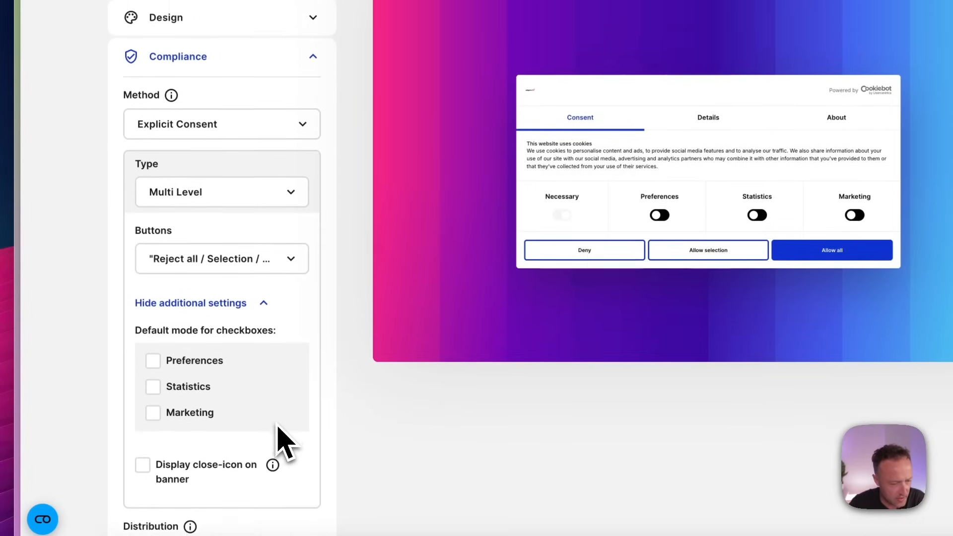
{"action": "left_click", "coordinate": [152, 360]}
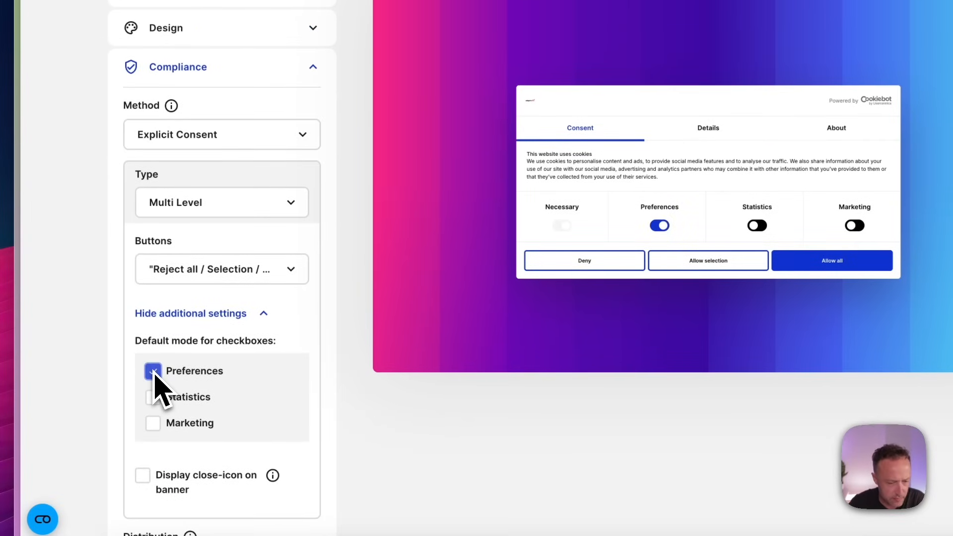
{"action": "left_click", "coordinate": [152, 371]}
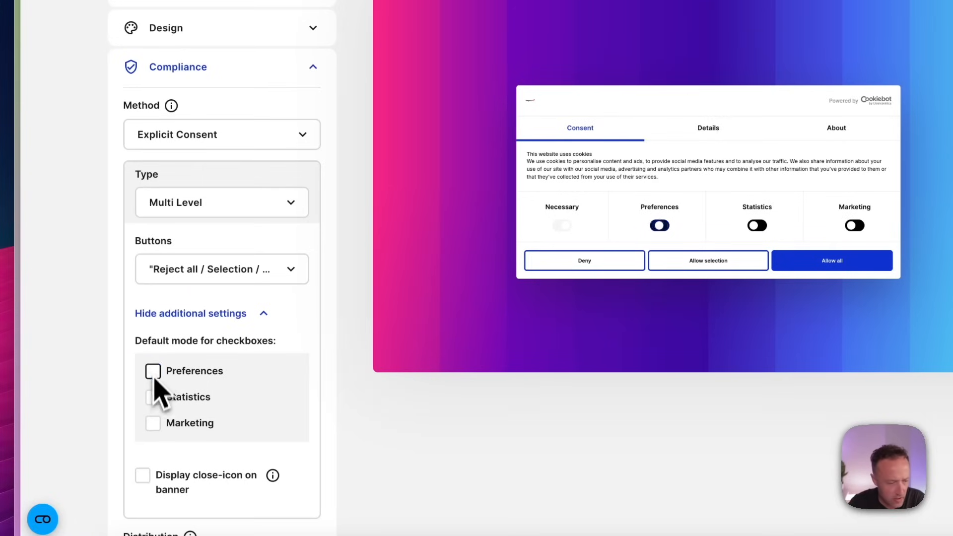
{"action": "left_click", "coordinate": [152, 397]}
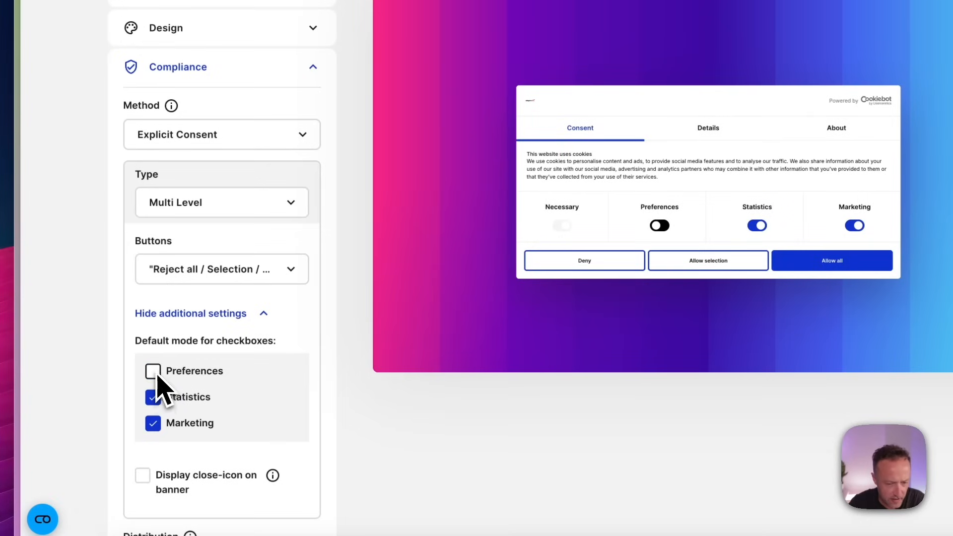
{"action": "left_click", "coordinate": [152, 371]}
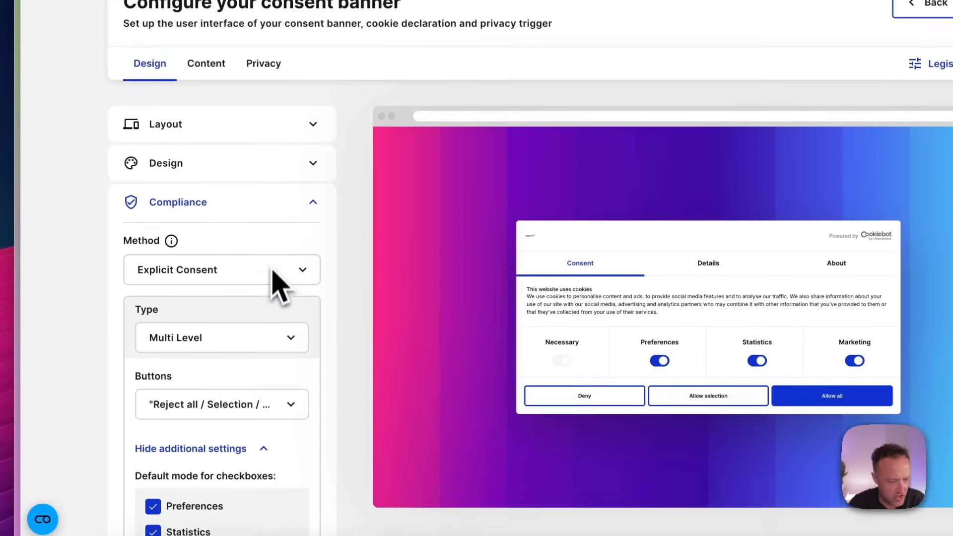
{"action": "left_click", "coordinate": [221, 269]}
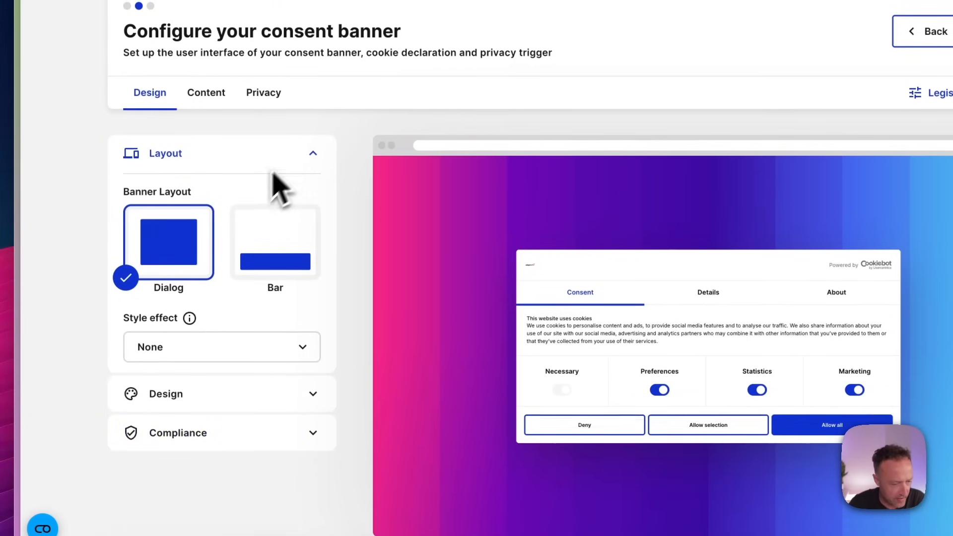
{"action": "left_click", "coordinate": [221, 346]}
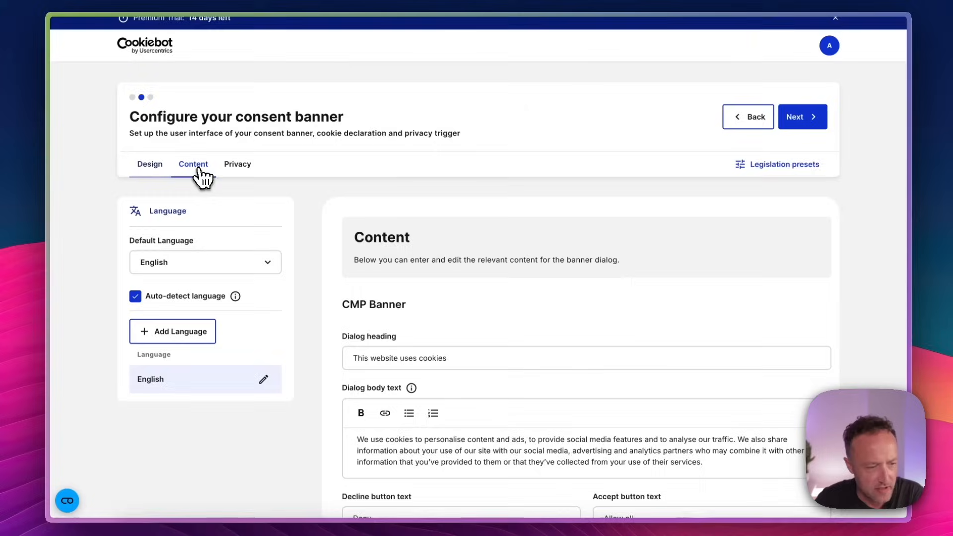
Step: Add Spanish as a second banner language, then view the Privacy tab's declaration settings
{"action": "scroll", "scroll_direction": "down", "scroll_amount": 3}
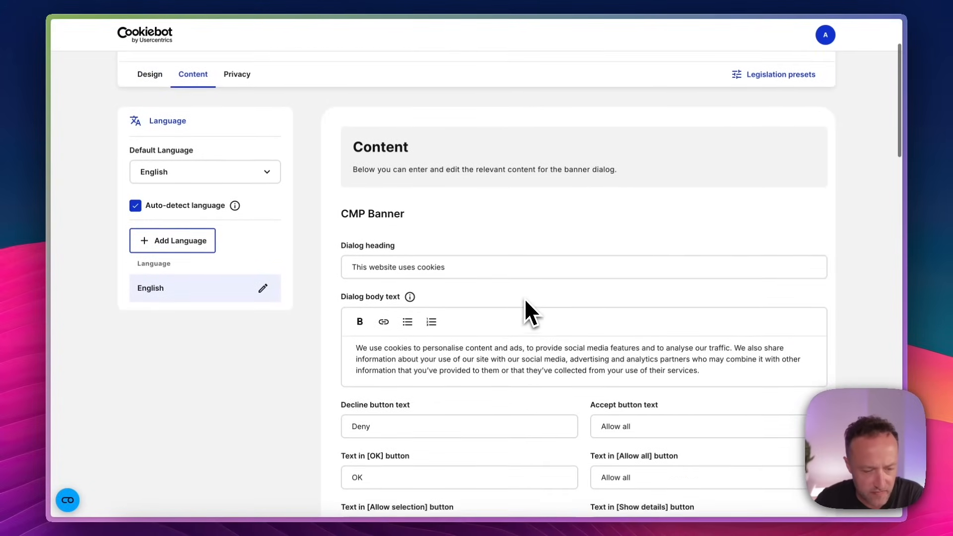
{"action": "scroll", "scroll_direction": "down", "scroll_amount": 3}
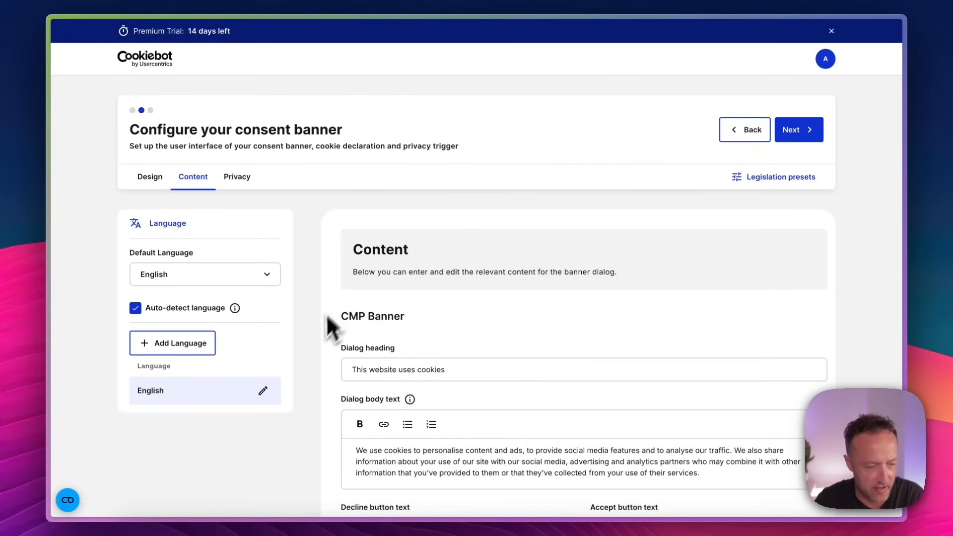
{"action": "mouse_move", "coordinate": [182, 348]}
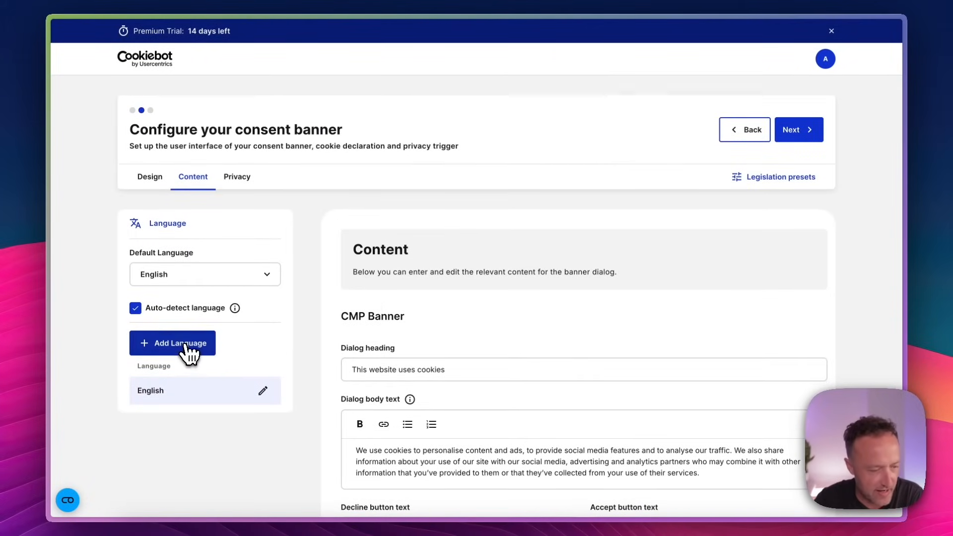
{"action": "type", "text": "span"}
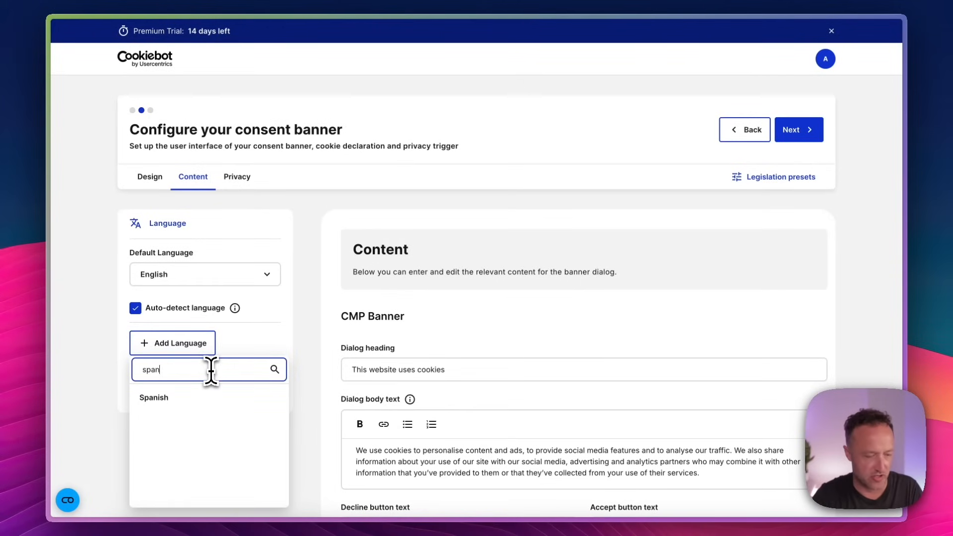
{"action": "left_click", "coordinate": [154, 397]}
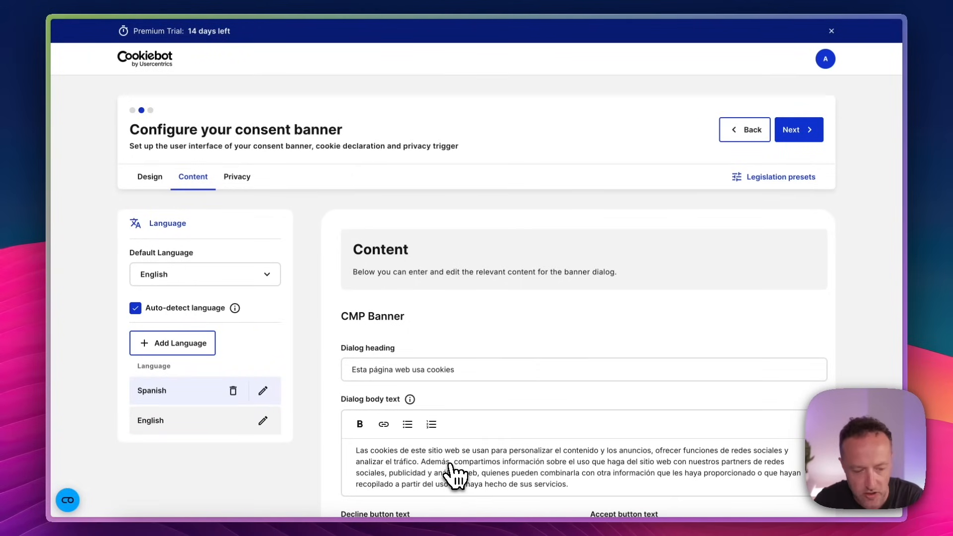
{"action": "left_click", "coordinate": [237, 177]}
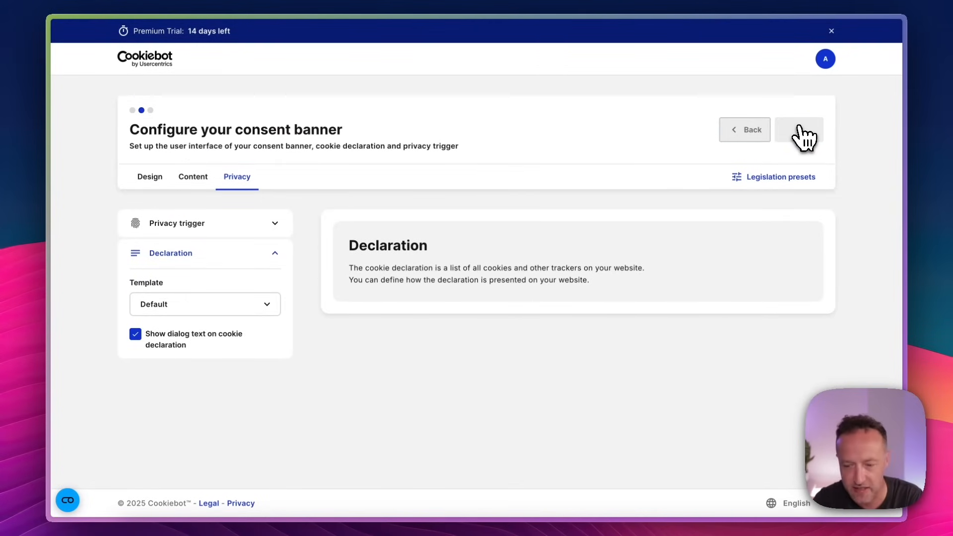
Step: Advance to the Implementation step showing the manual banner embed script
{"action": "left_click", "coordinate": [799, 130]}
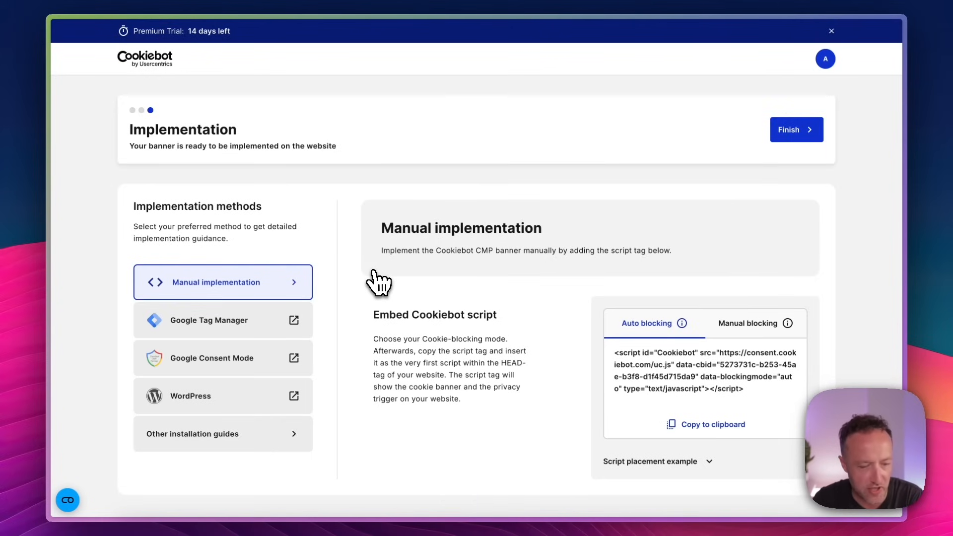
{"action": "mouse_move", "coordinate": [660, 398]}
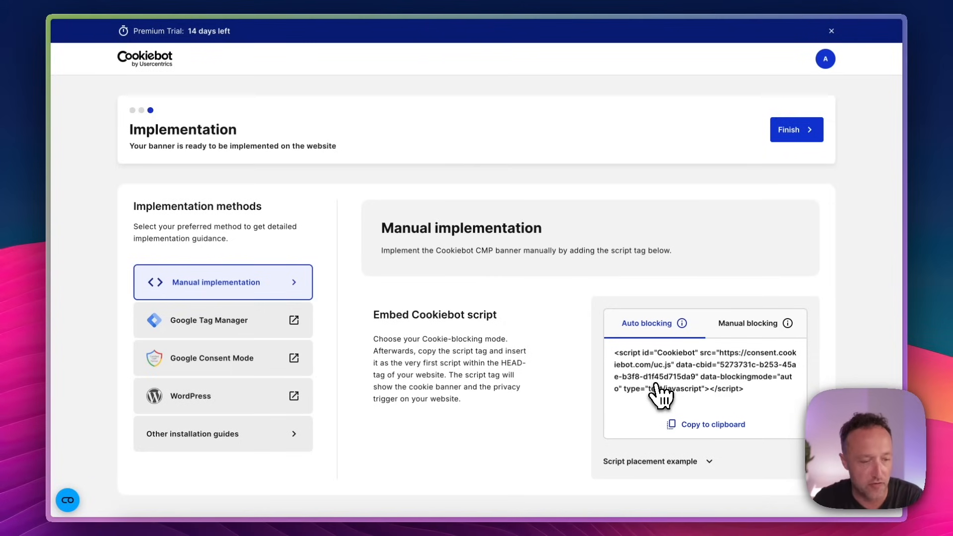
{"action": "mouse_move", "coordinate": [316, 373]}
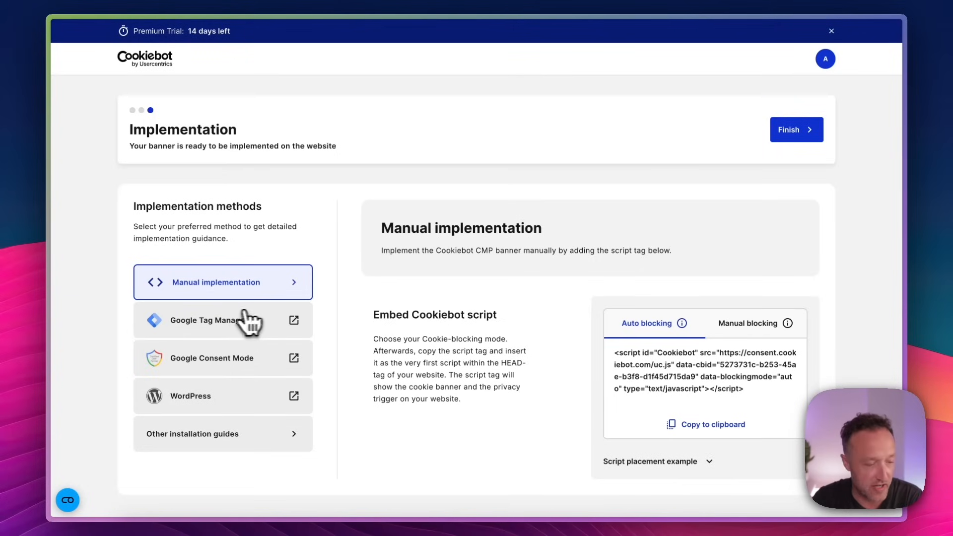
{"action": "mouse_move", "coordinate": [258, 374]}
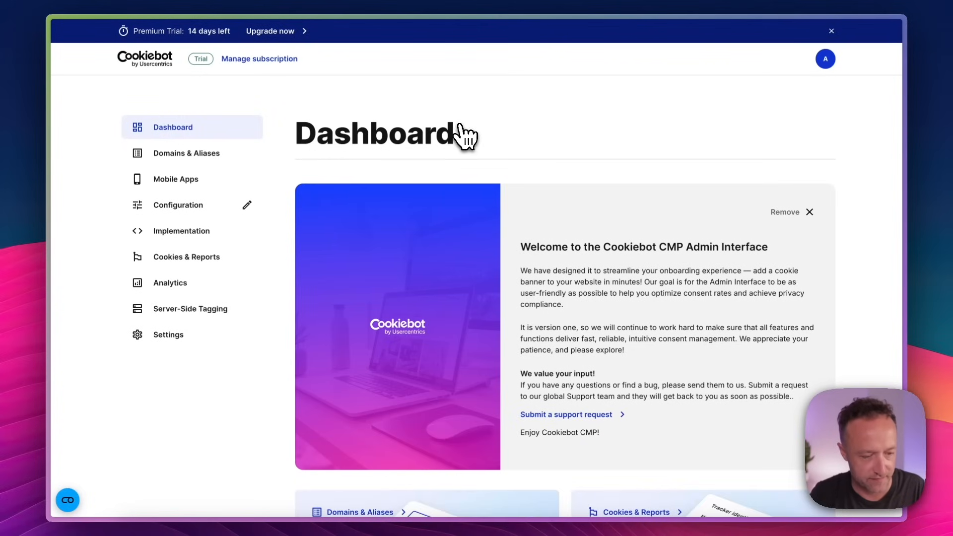
{"action": "mouse_move", "coordinate": [597, 222]}
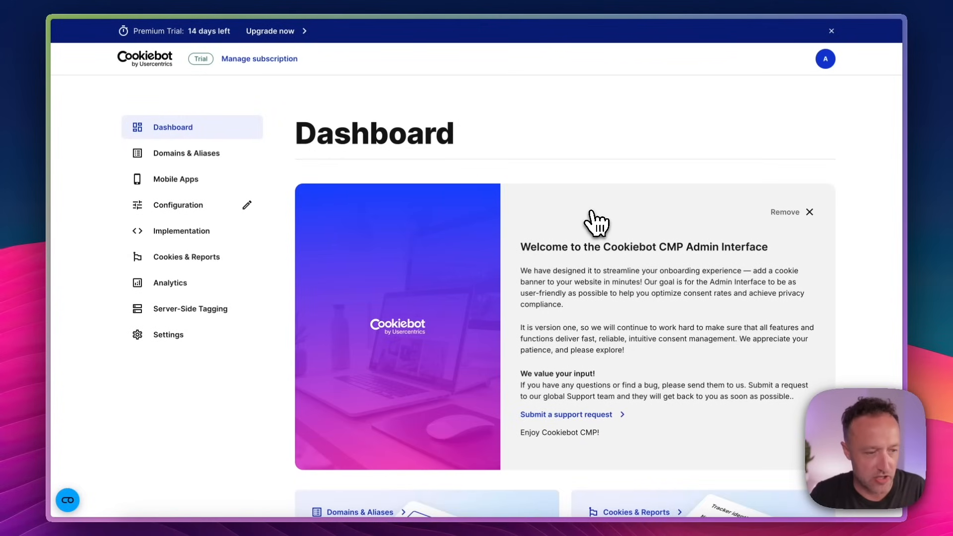
{"action": "mouse_move", "coordinate": [589, 237]}
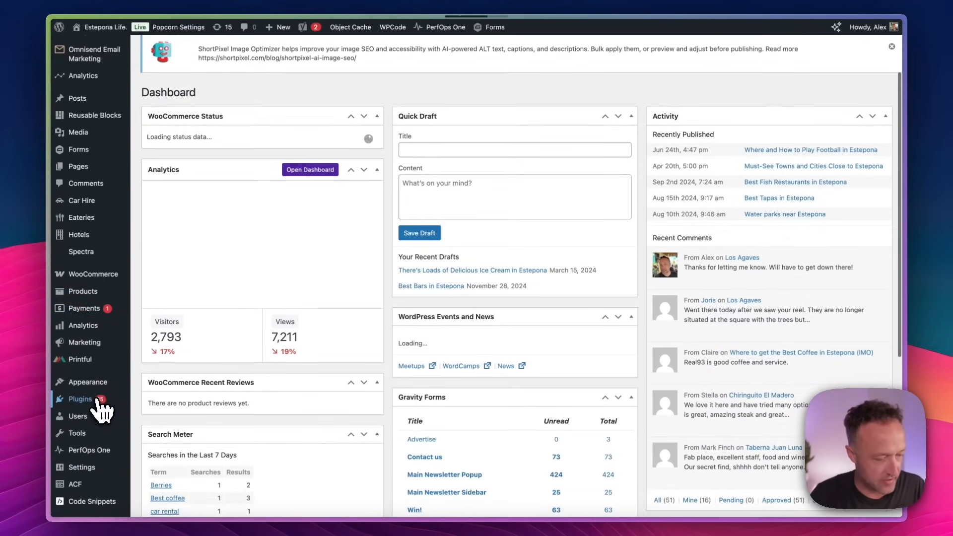
Step: Search Add Plugin for 'cookie', then install and activate Usercentrics Cookiebot
{"action": "left_click", "coordinate": [80, 398]}
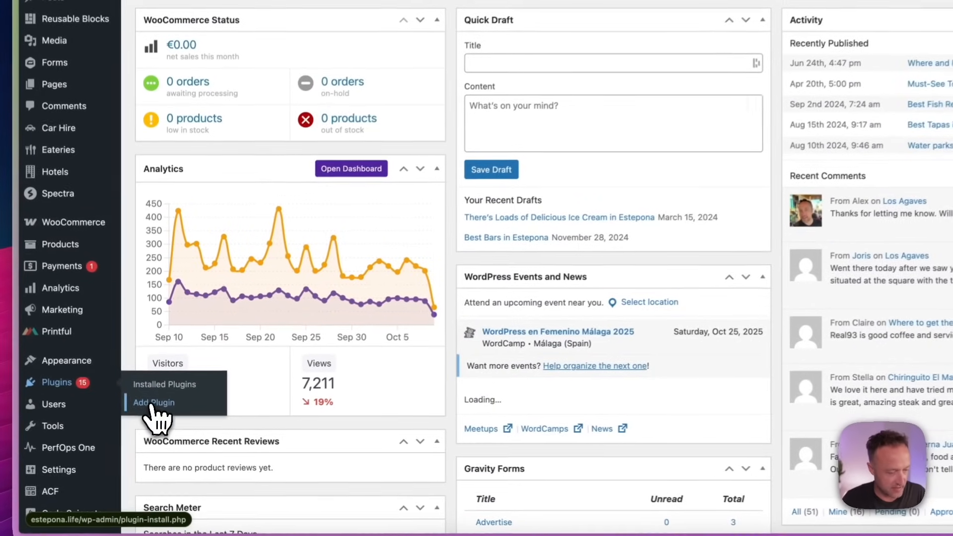
{"action": "left_click", "coordinate": [154, 402]}
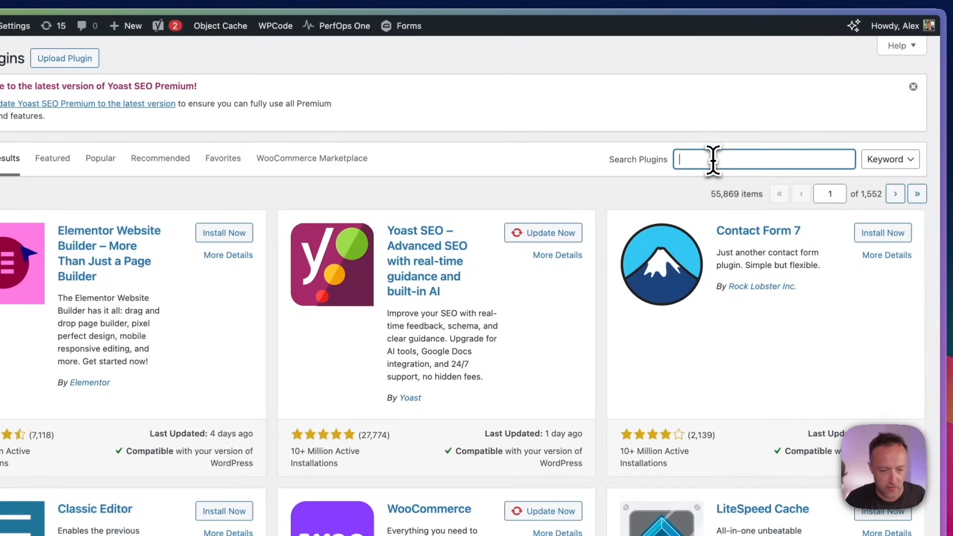
{"action": "type", "text": "cookiebot"}
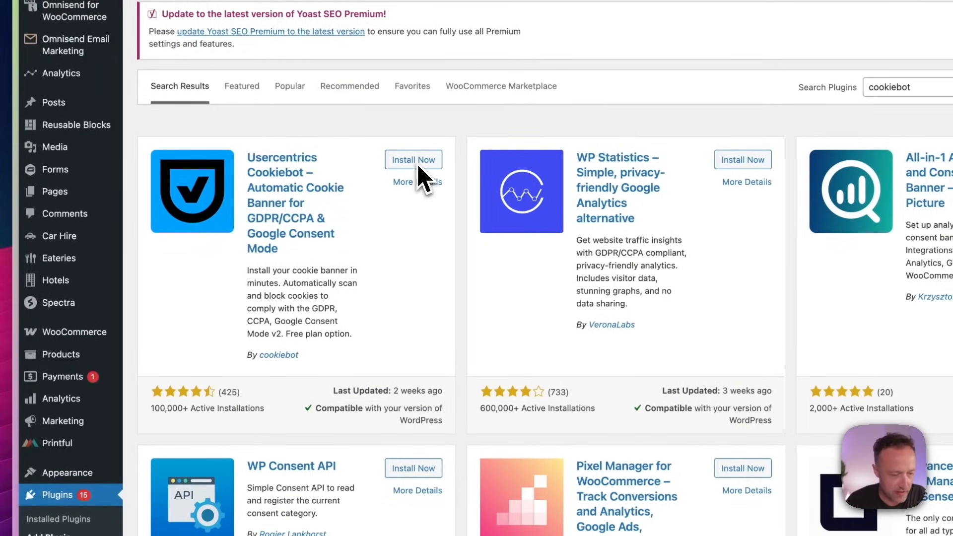
{"action": "left_click", "coordinate": [413, 159]}
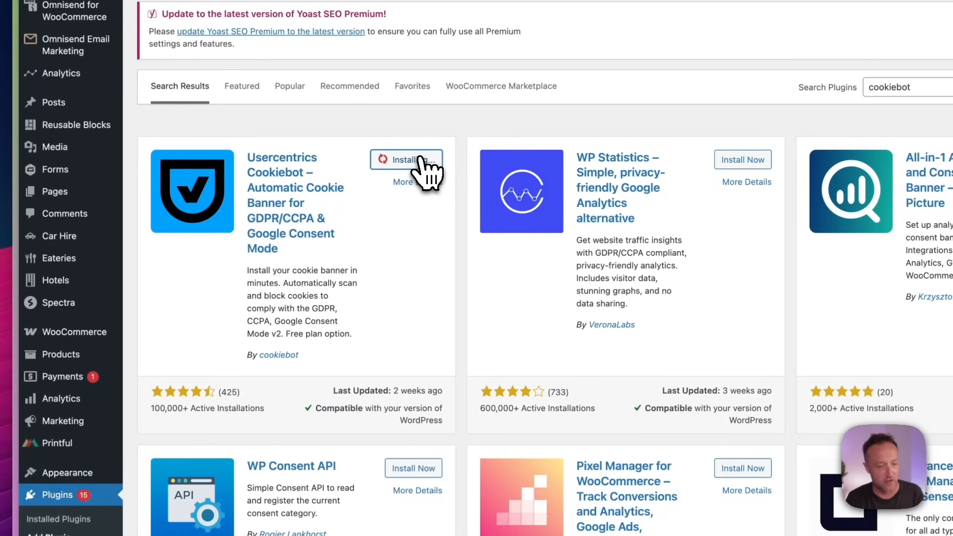
{"action": "left_click", "coordinate": [406, 159]}
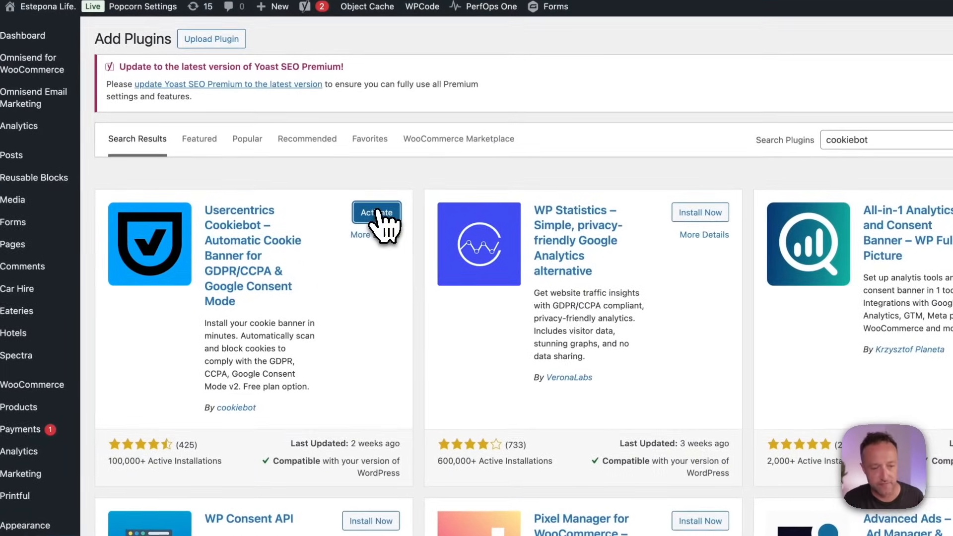
{"action": "left_click", "coordinate": [376, 212]}
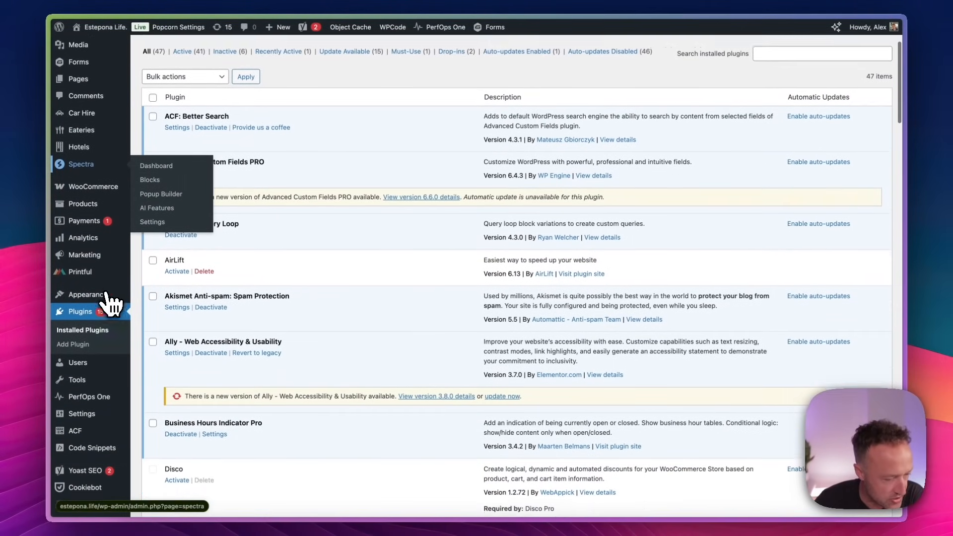
Step: Open the Cookiebot plugin page, choose Connect my existing account, then return to Cookiebot admin
{"action": "scroll", "scroll_direction": "down", "scroll_amount": 3}
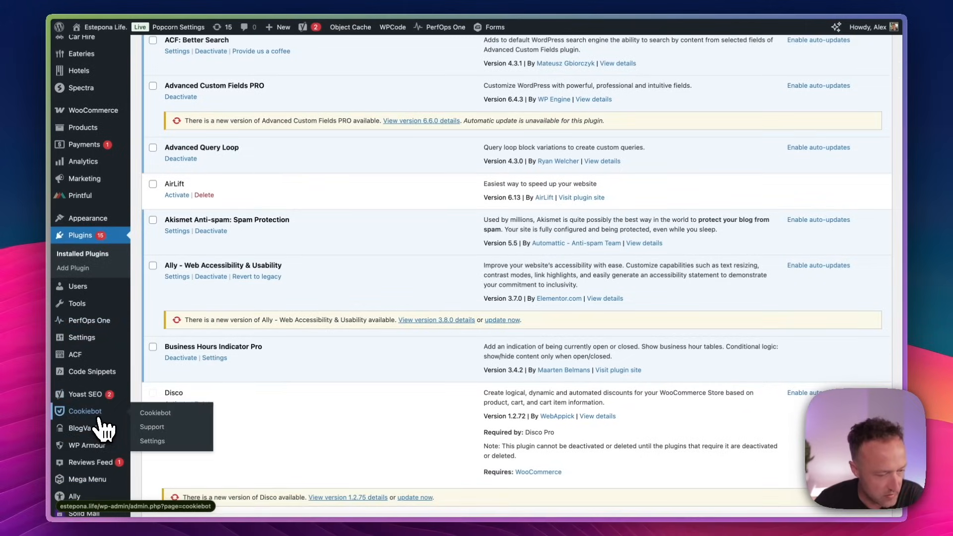
{"action": "left_click", "coordinate": [154, 413]}
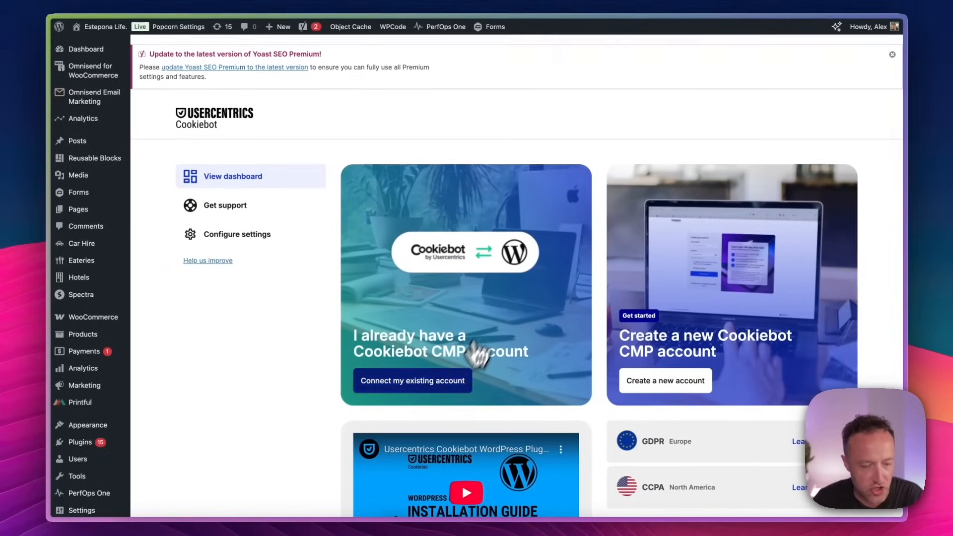
{"action": "left_click", "coordinate": [236, 234]}
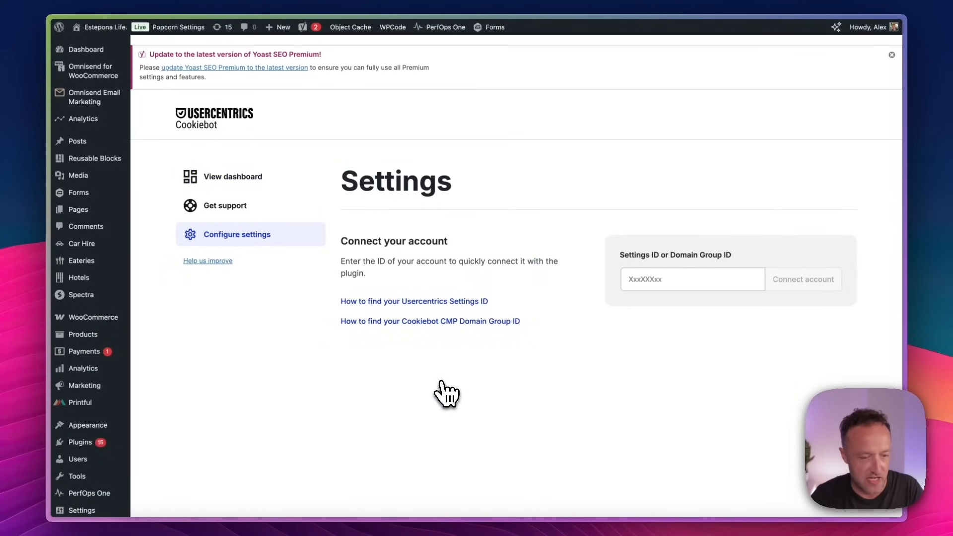
{"action": "mouse_move", "coordinate": [242, 416]}
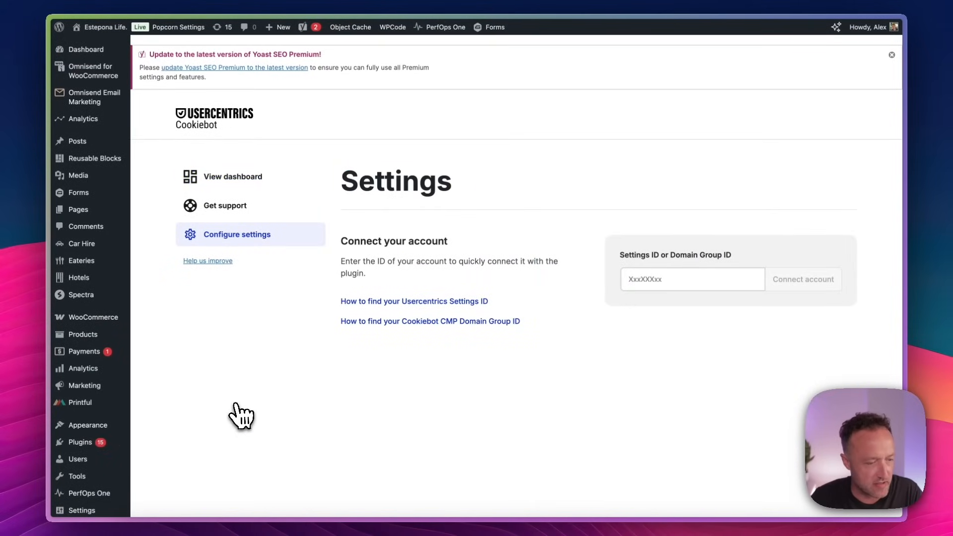
{"action": "left_click", "coordinate": [233, 176]}
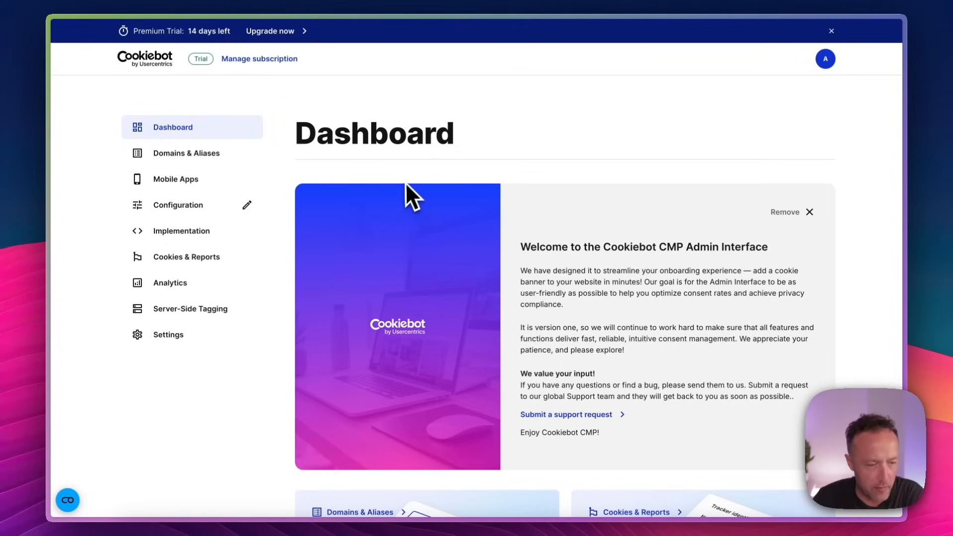
Step: Copy the Domain group ID from Cookiebot's Implementation page installation guides
{"action": "left_click", "coordinate": [181, 230]}
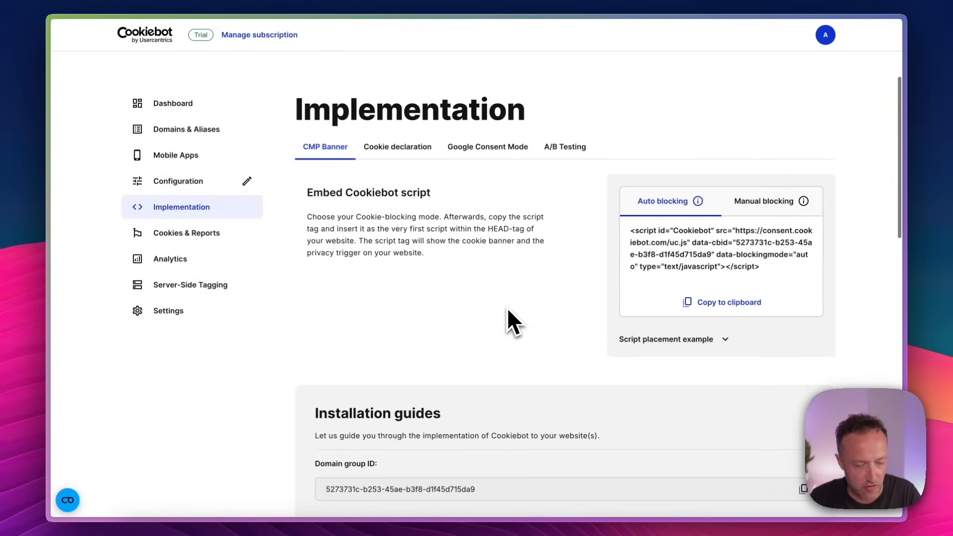
{"action": "scroll", "scroll_direction": "down", "scroll_amount": 3}
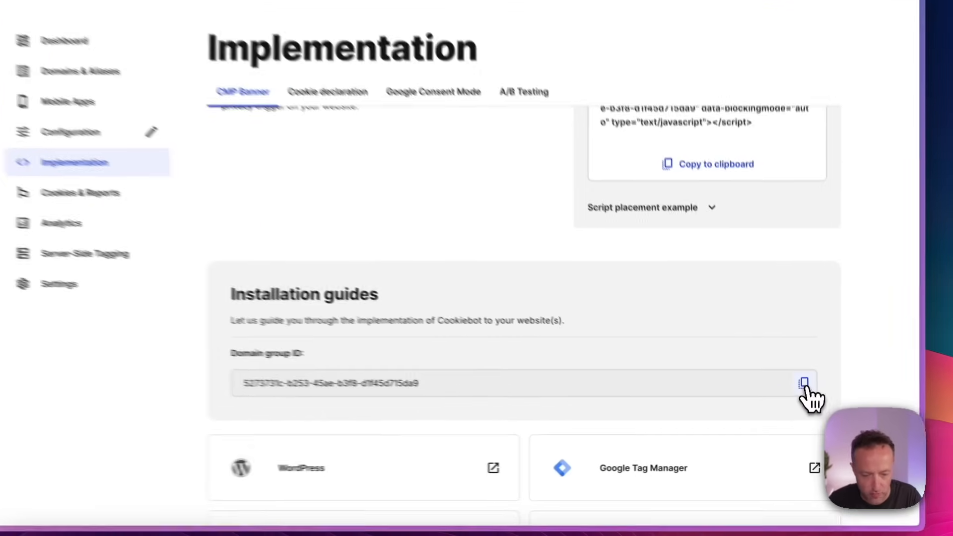
{"action": "left_click", "coordinate": [803, 382]}
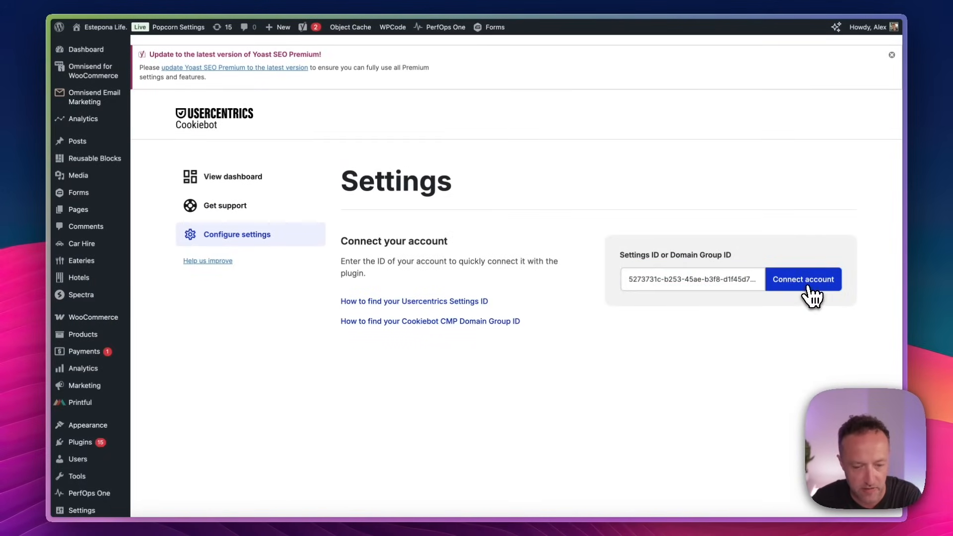
Step: Connect the WordPress Cookiebot plugin with the pasted ID and review Additional Settings
{"action": "left_click", "coordinate": [803, 279]}
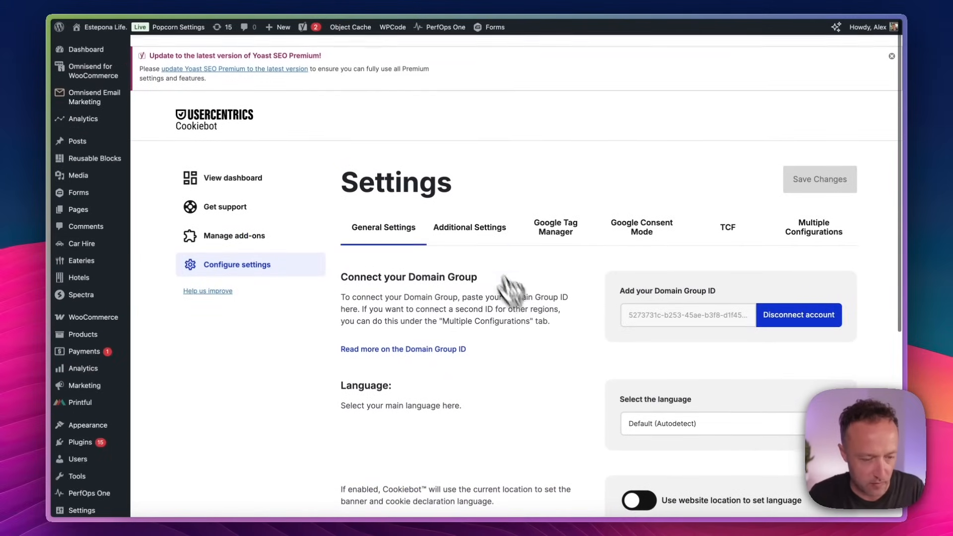
{"action": "left_click", "coordinate": [469, 227]}
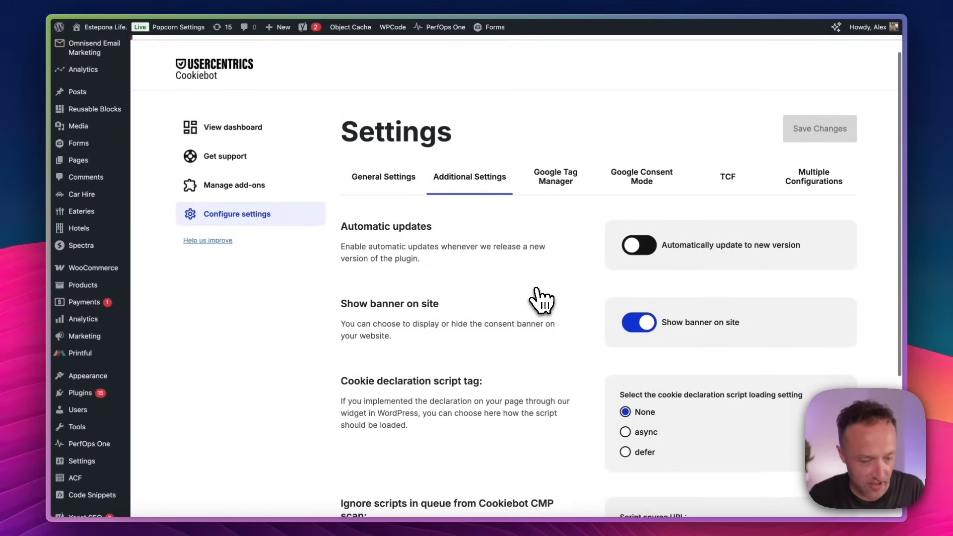
{"action": "scroll", "scroll_direction": "down", "scroll_amount": 3}
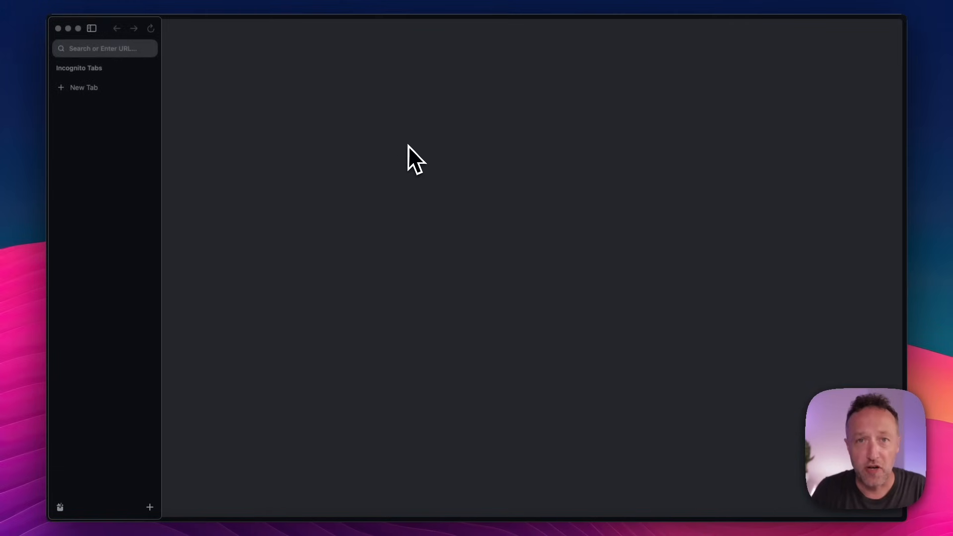
Step: Load estepona.life privately, review the banner, allow all cookies and close the newsletter popup
{"action": "left_click", "coordinate": [105, 48]}
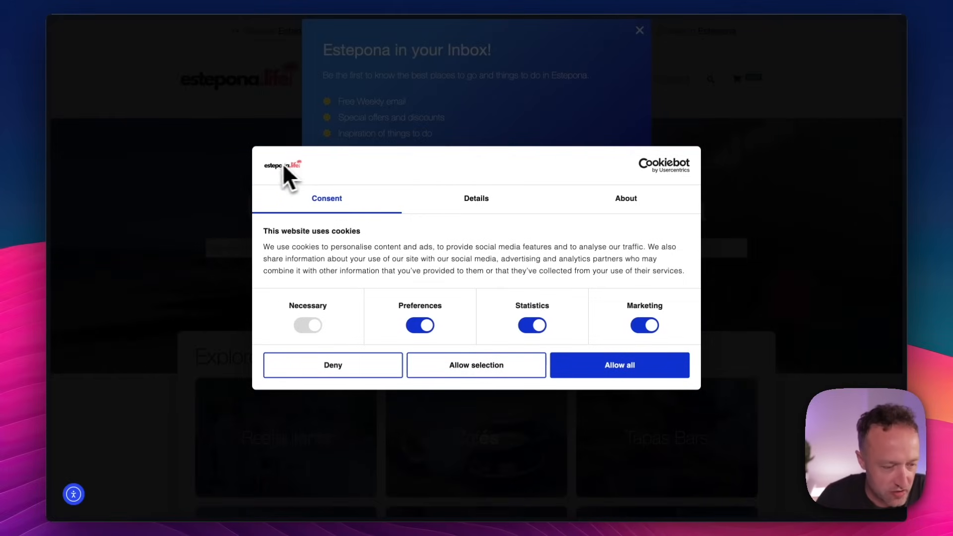
{"action": "mouse_move", "coordinate": [325, 182]}
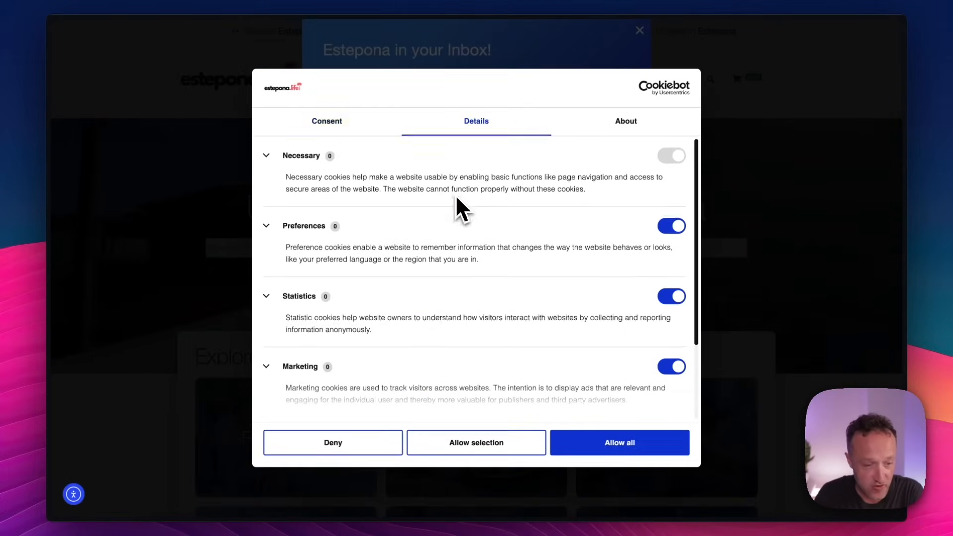
{"action": "left_click", "coordinate": [624, 120]}
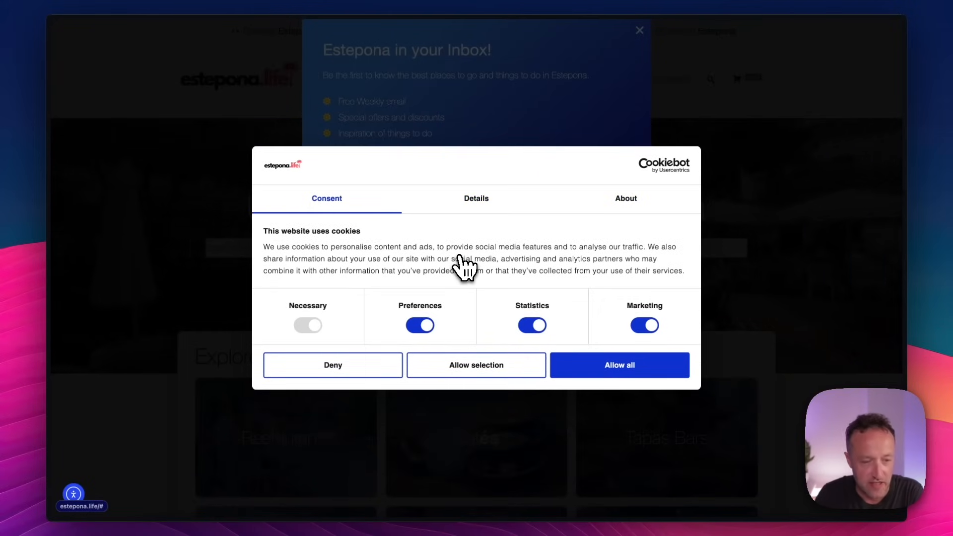
{"action": "mouse_move", "coordinate": [465, 289]}
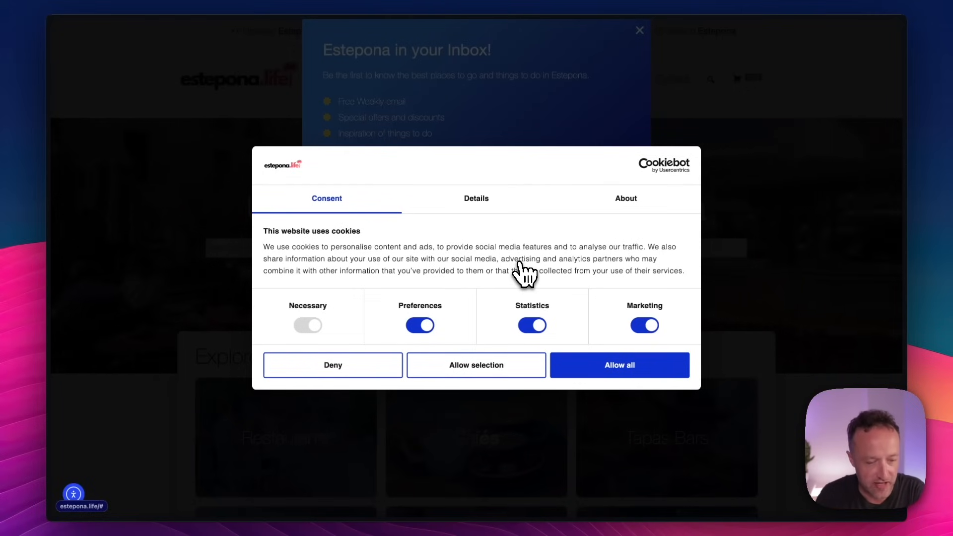
{"action": "left_click", "coordinate": [618, 365]}
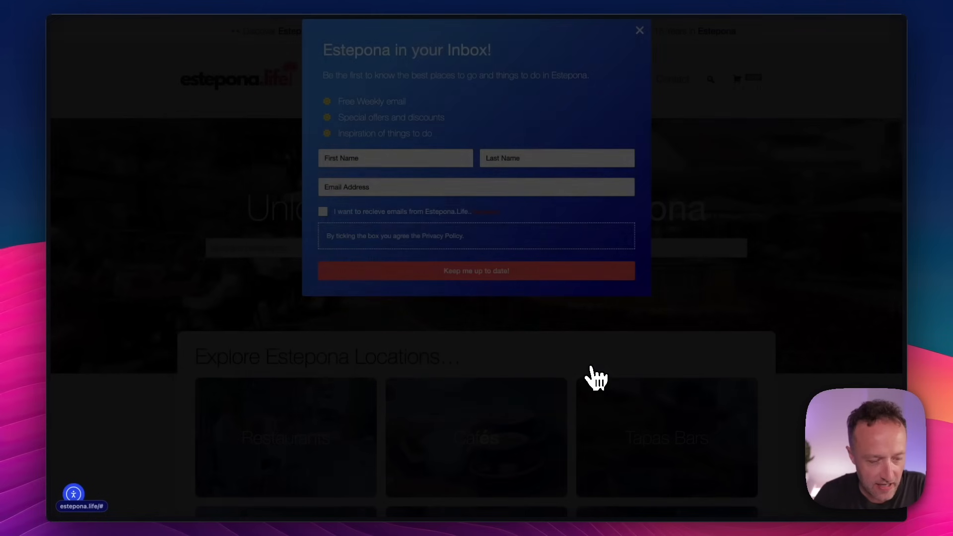
{"action": "left_click", "coordinate": [638, 31]}
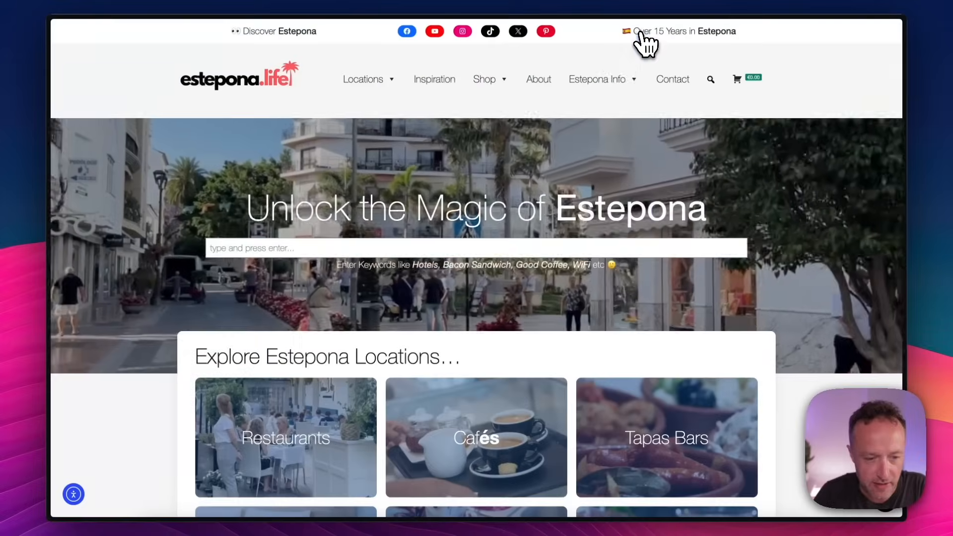
Step: Open the Cookiebot widget, then show and hide the consent date and ID details
{"action": "scroll", "scroll_direction": "down", "scroll_amount": 3}
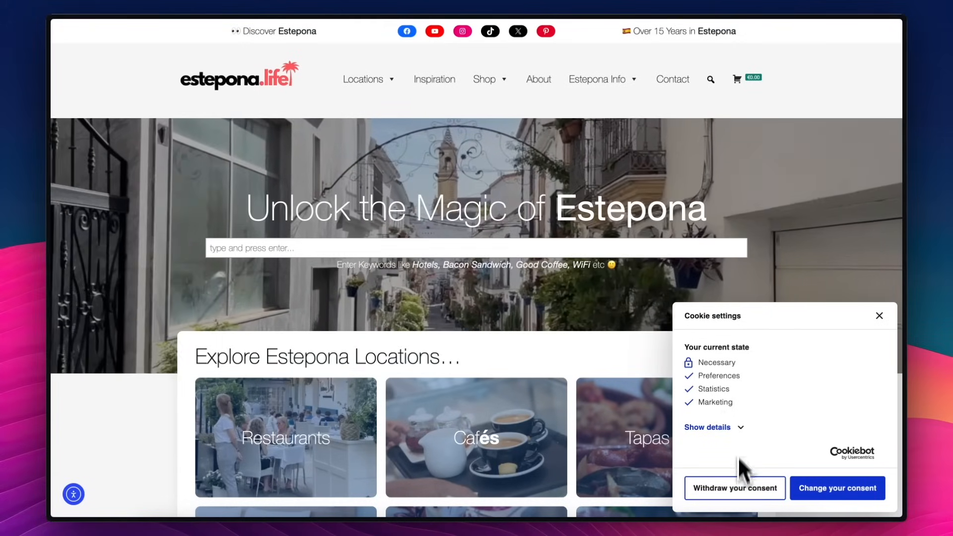
{"action": "left_click", "coordinate": [707, 427]}
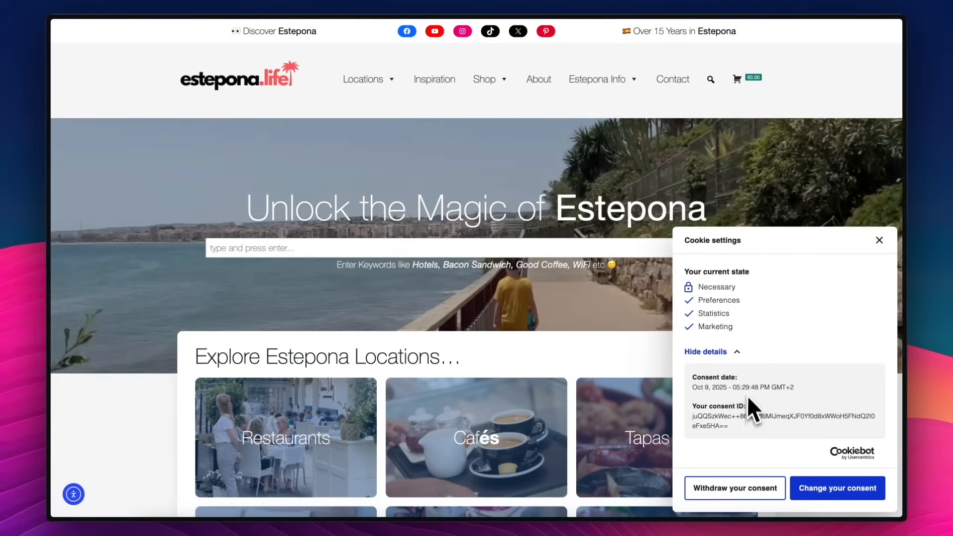
{"action": "left_click", "coordinate": [705, 351]}
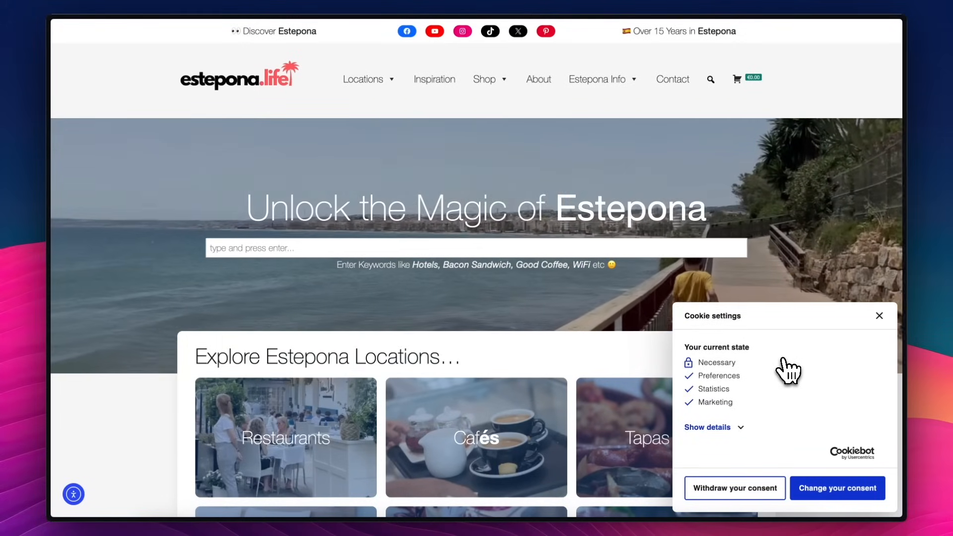